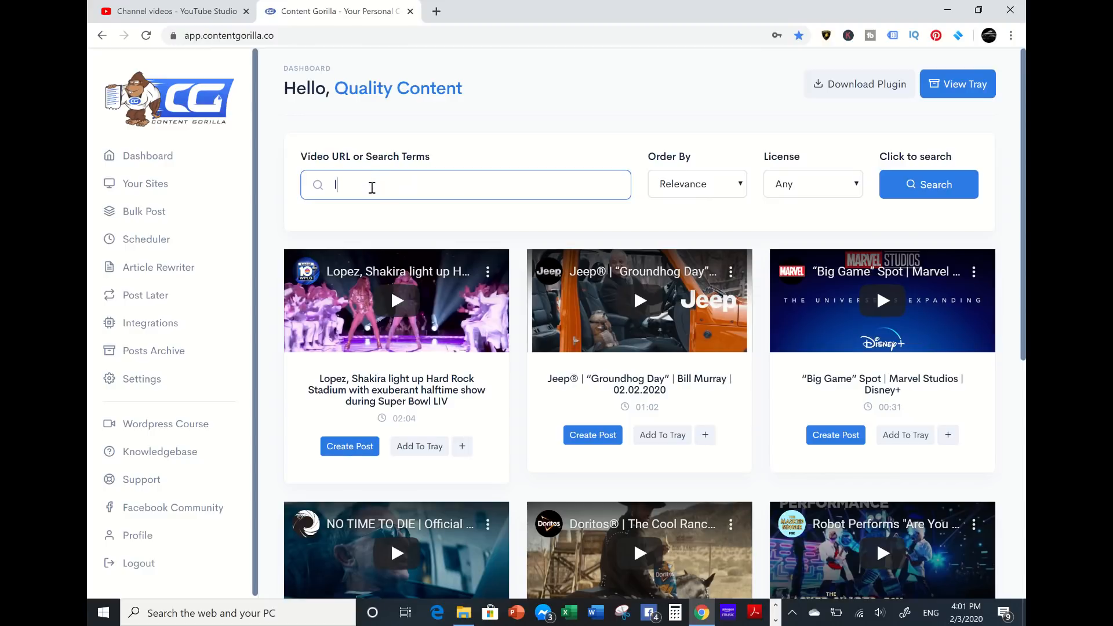
# Search for 'luxury watches' videos and show the matching results.
pyautogui.write('luxury watche')
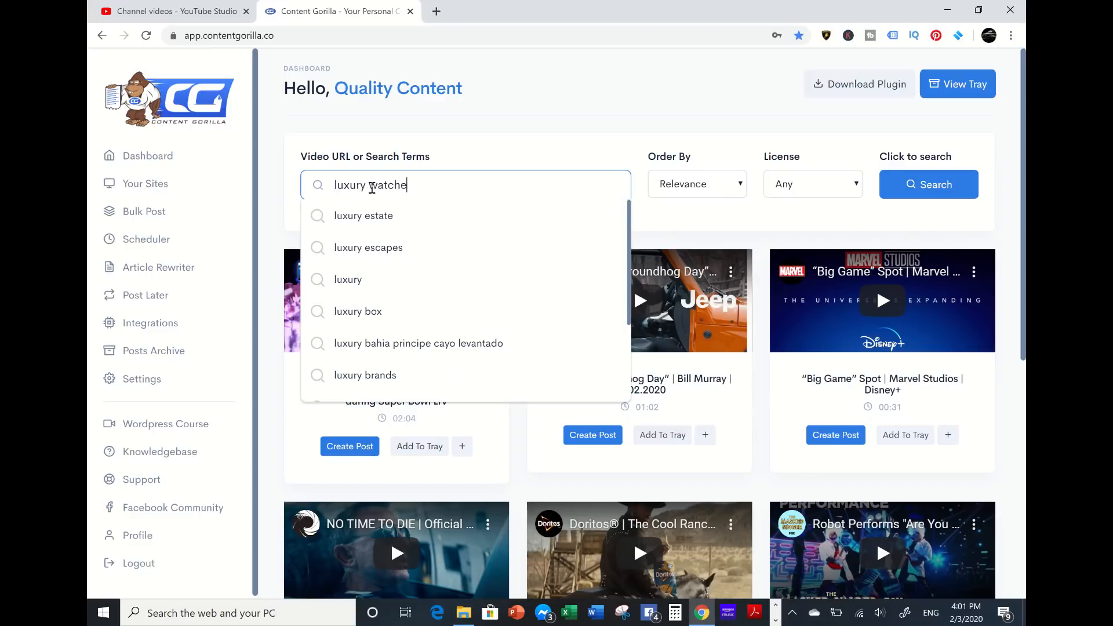
pyautogui.click(928, 185)
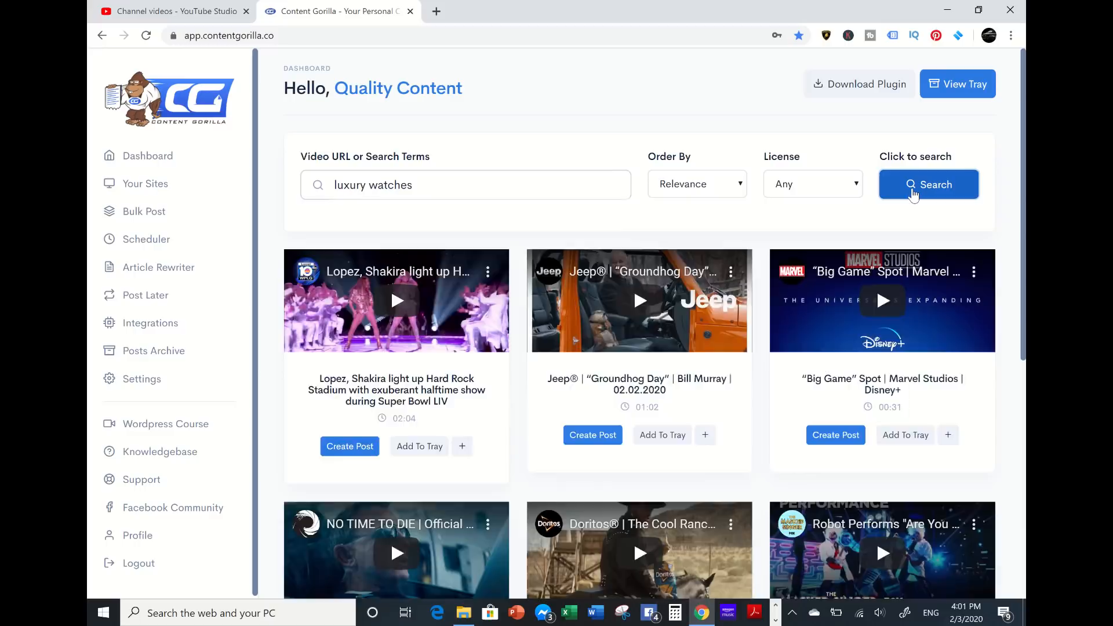
pyautogui.click(928, 185)
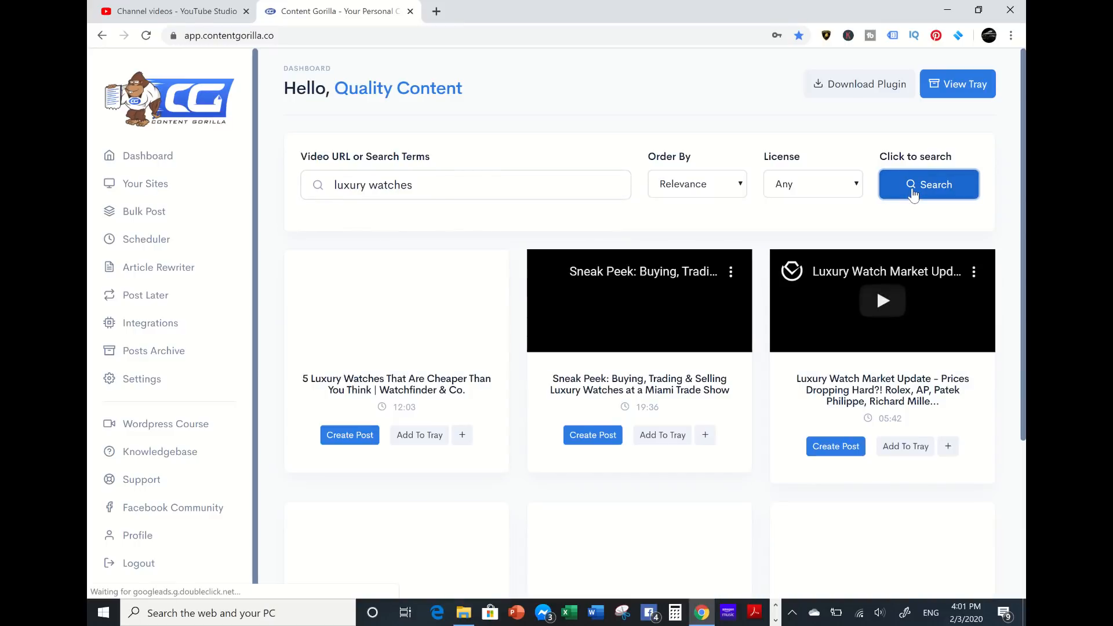
pyautogui.click(928, 185)
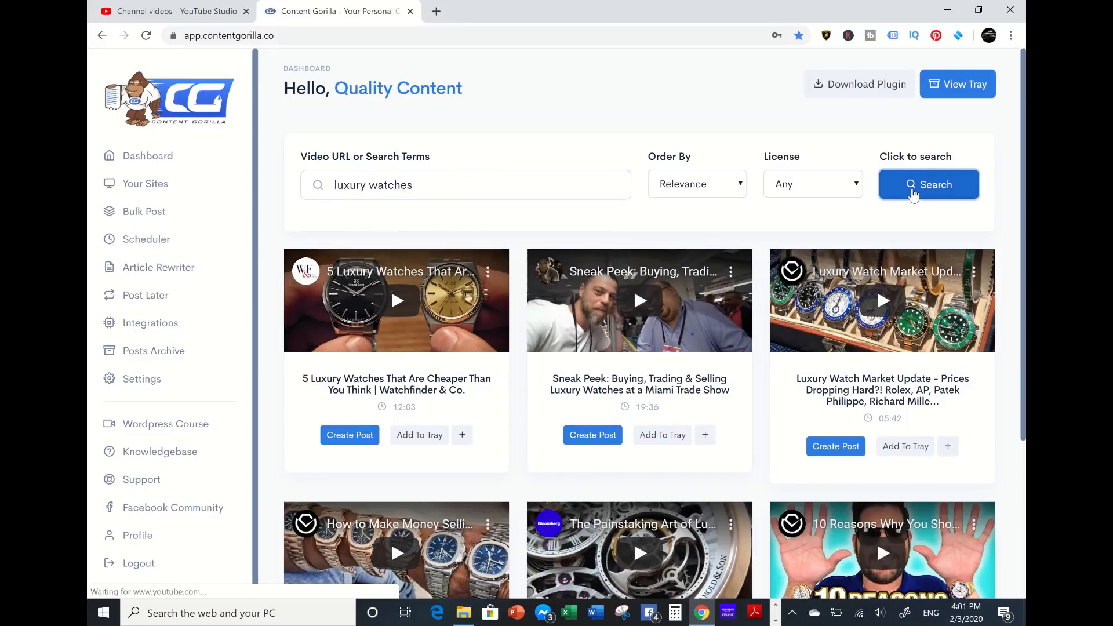
# Go to the second page of luxury watches video results.
pyautogui.scroll(-3)
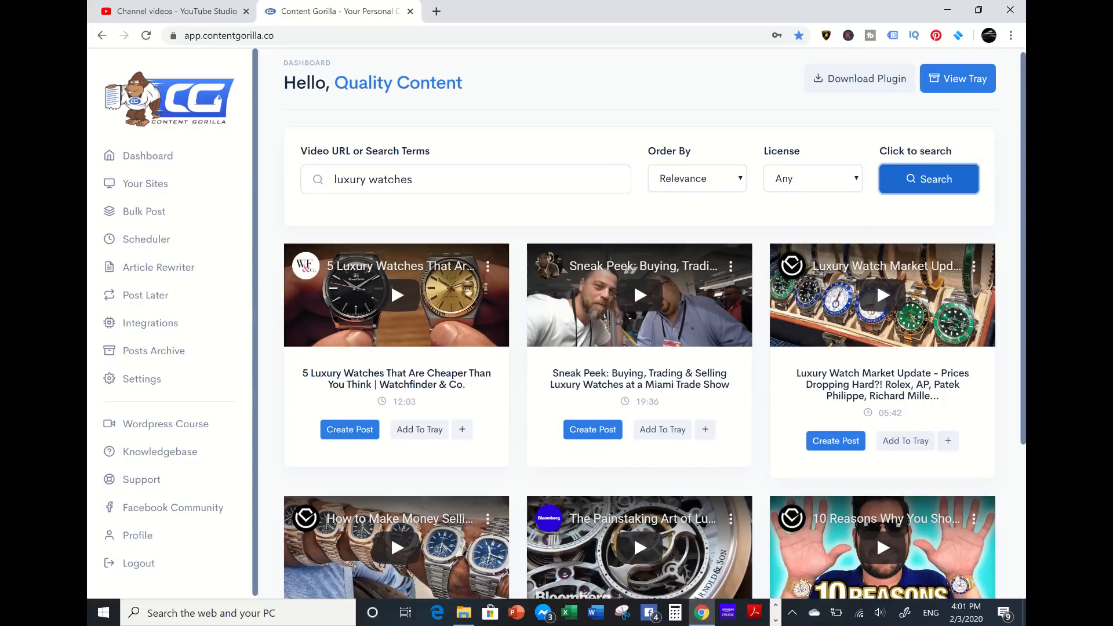
pyautogui.scroll(-3)
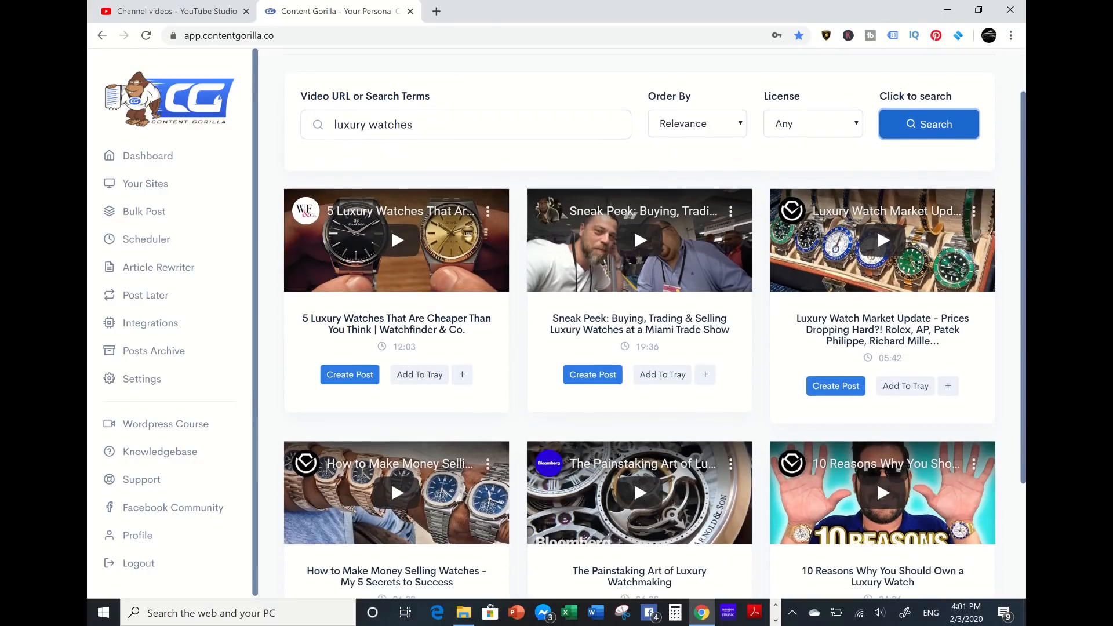
pyautogui.scroll(-3)
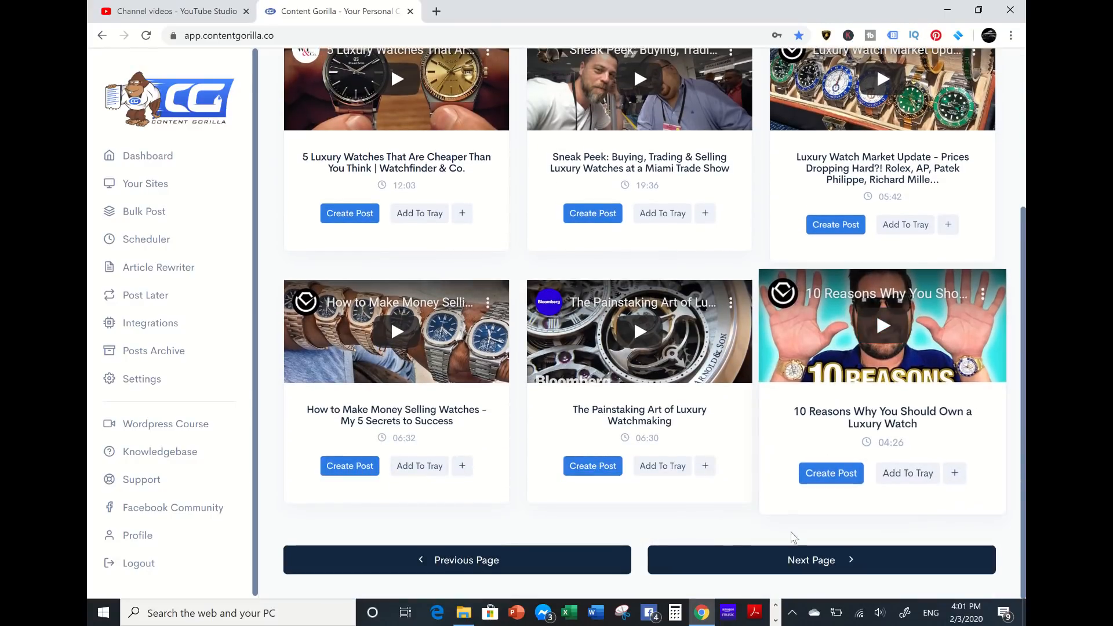
pyautogui.click(812, 560)
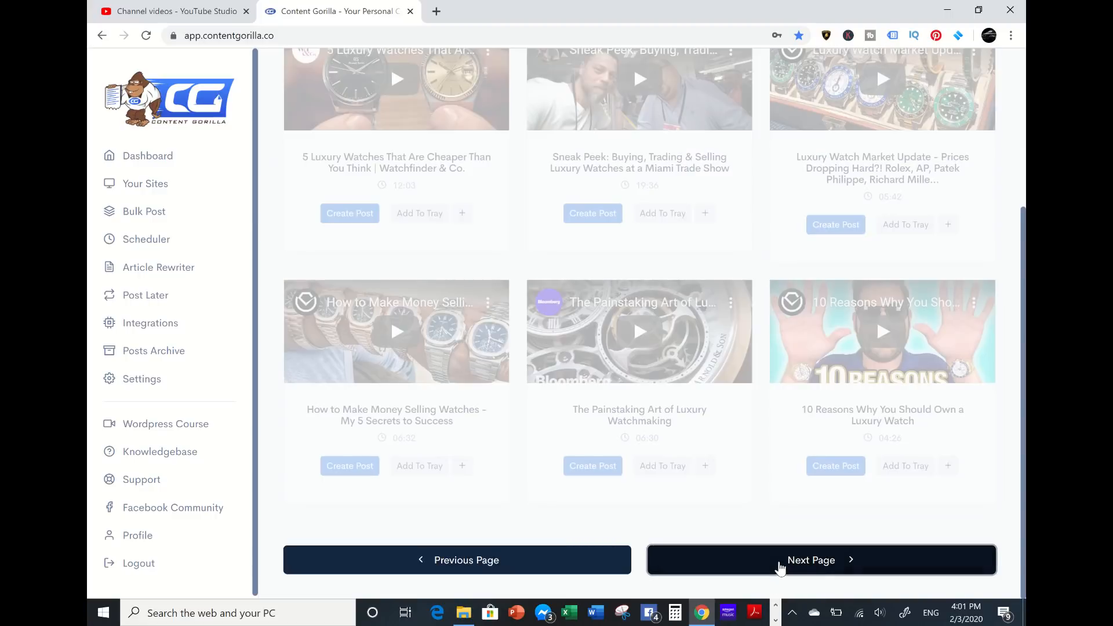
pyautogui.click(810, 560)
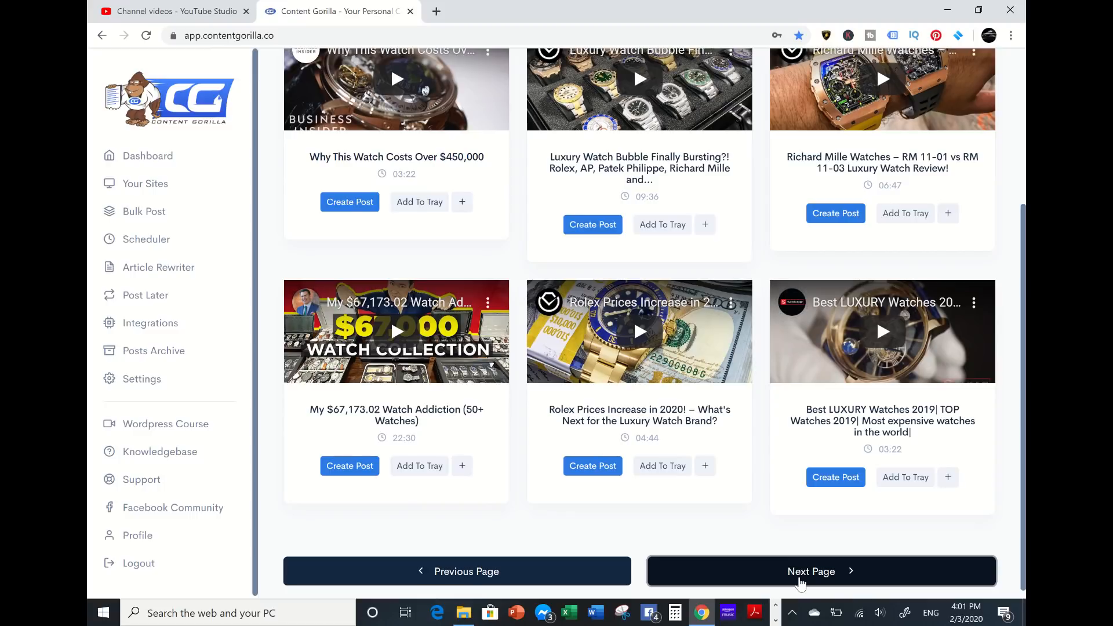
pyautogui.scroll(3)
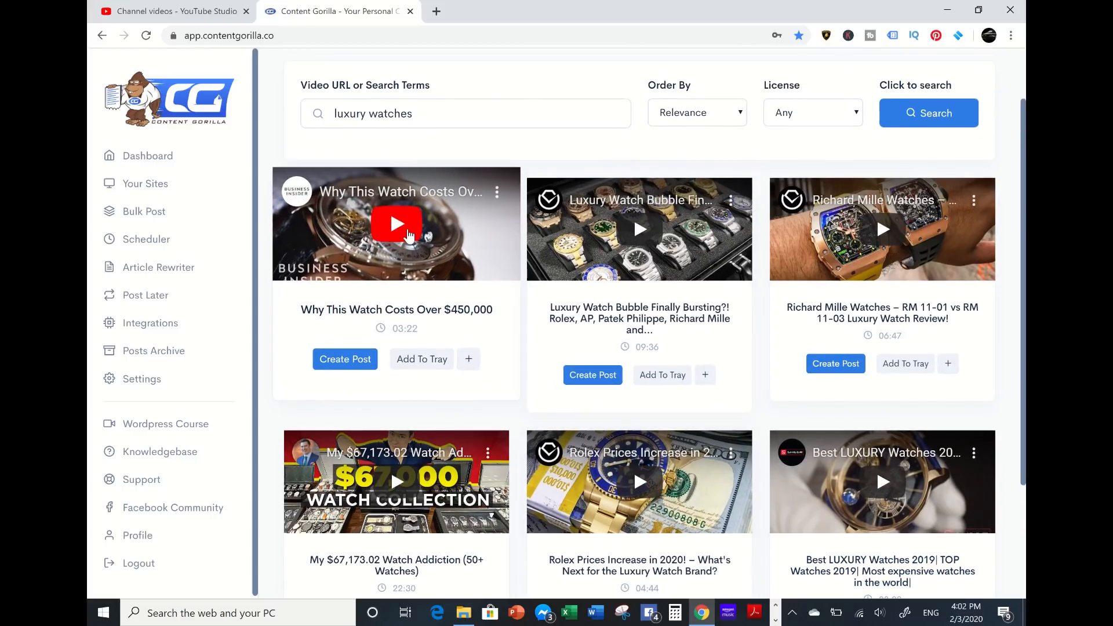
# Briefly play the 'Why This Watch Costs Over $450,000' preview, then return to the first results page.
pyautogui.click(396, 224)
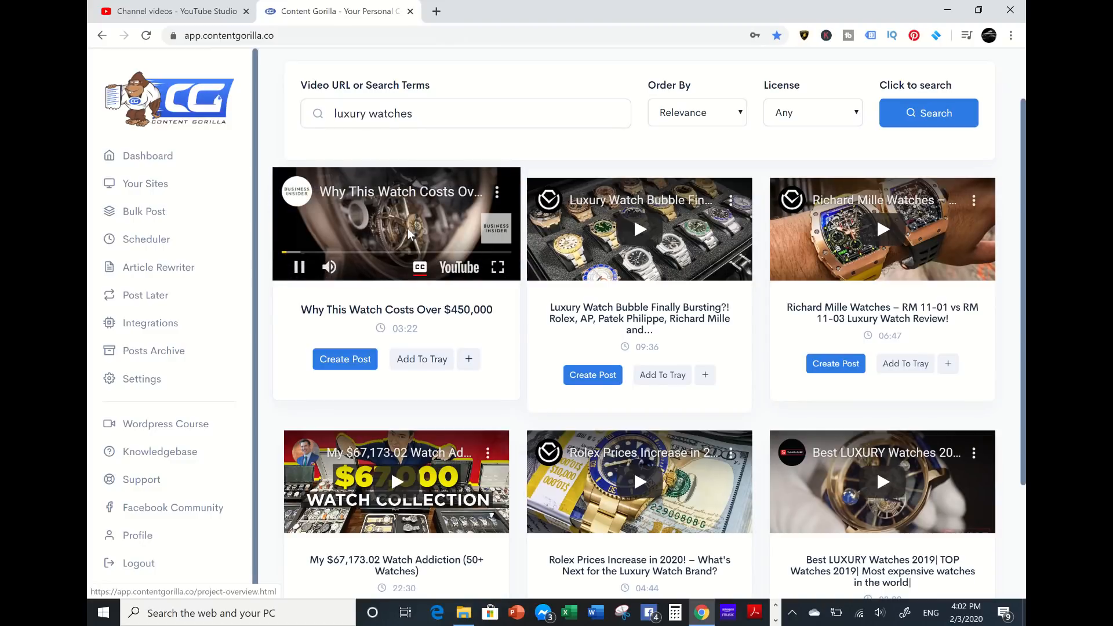
pyautogui.click(298, 266)
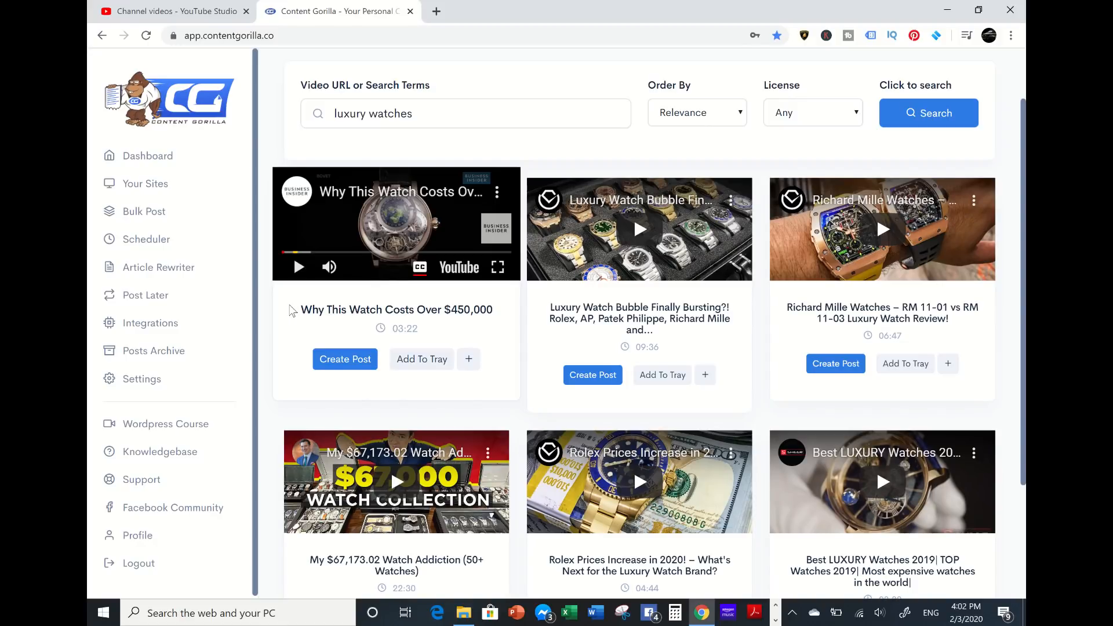
pyautogui.scroll(-3)
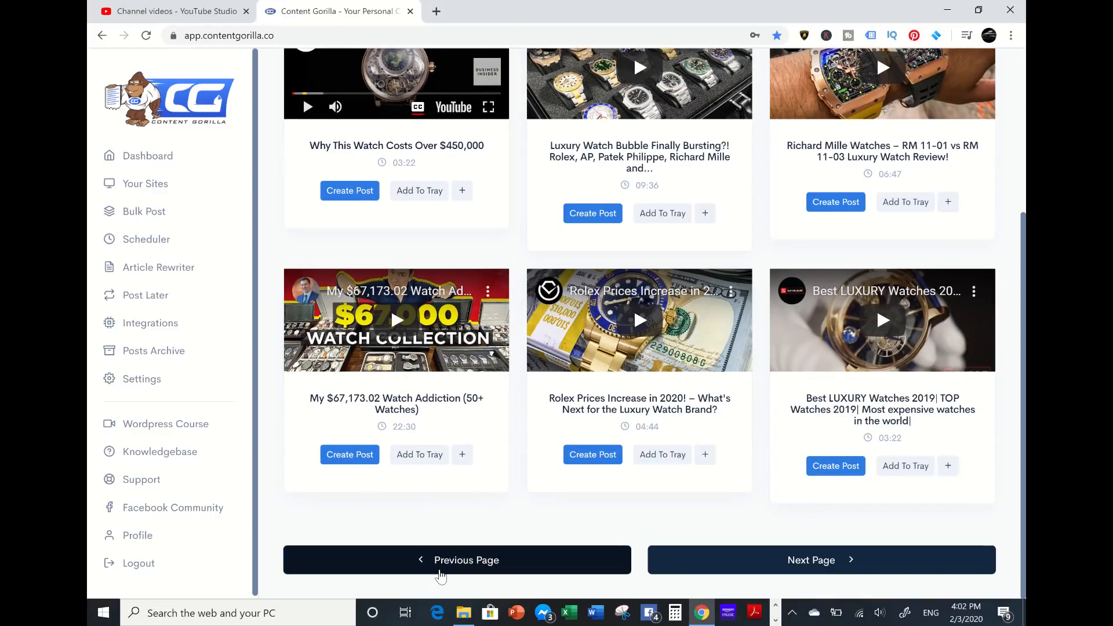
pyautogui.click(457, 560)
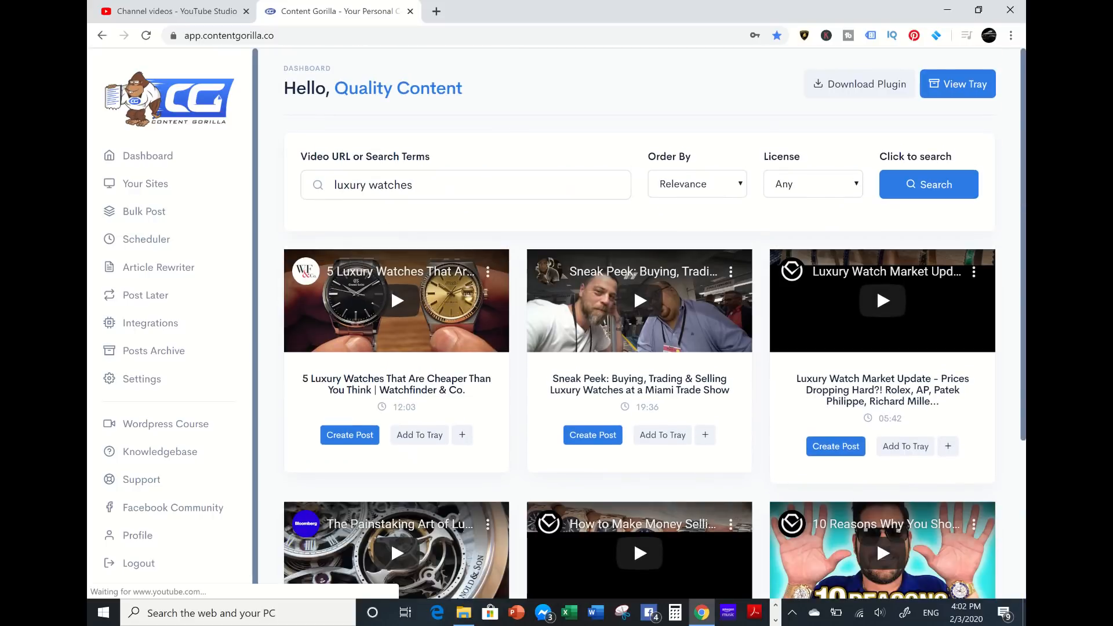
pyautogui.moveTo(444, 396)
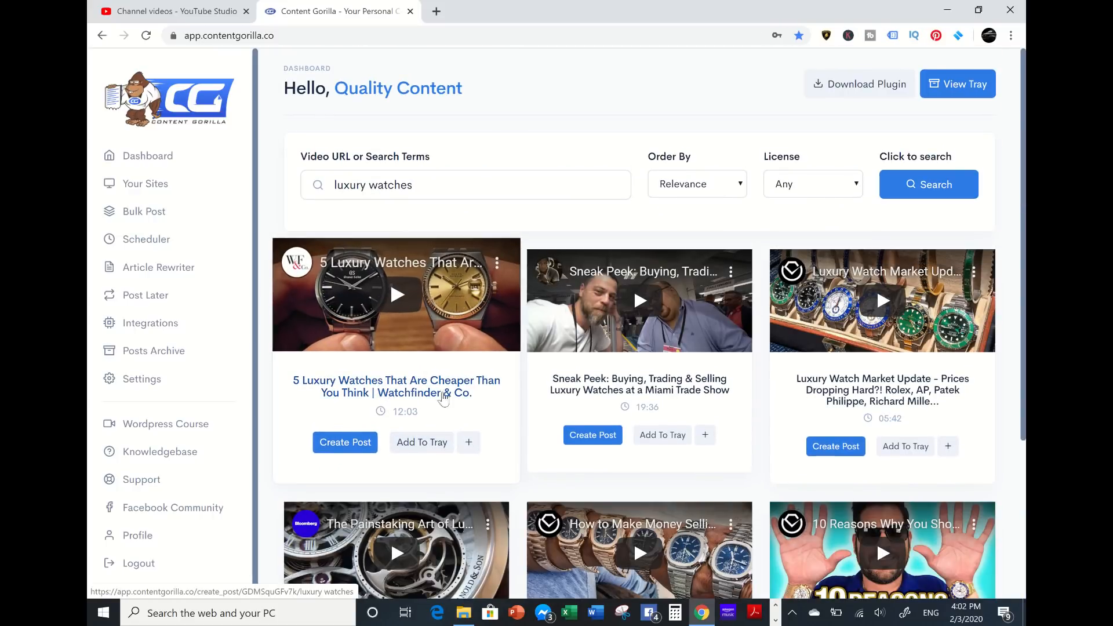
pyautogui.moveTo(508, 401)
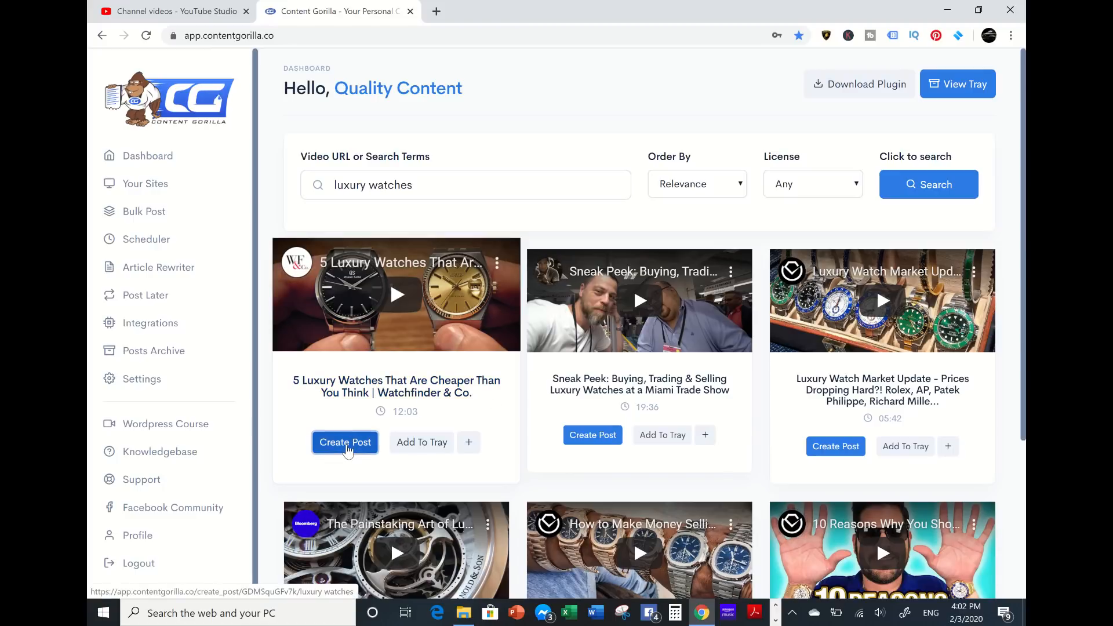
# Create a post draft from '5 Luxury Watches That Are Cheaper Than You Think' with its transcript as description.
pyautogui.click(346, 442)
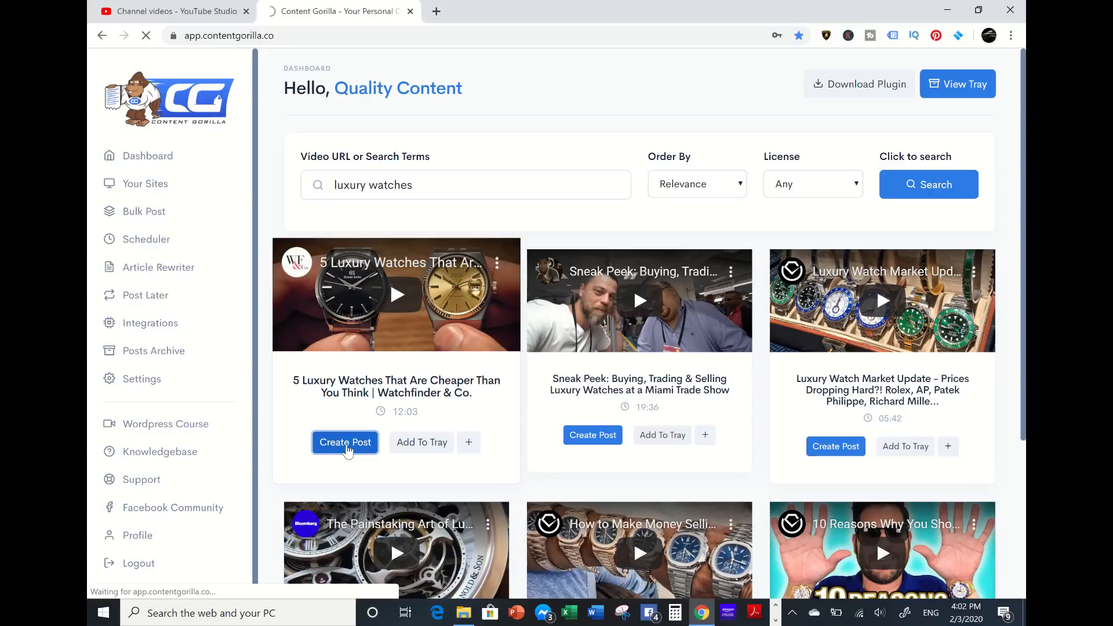
pyautogui.click(345, 443)
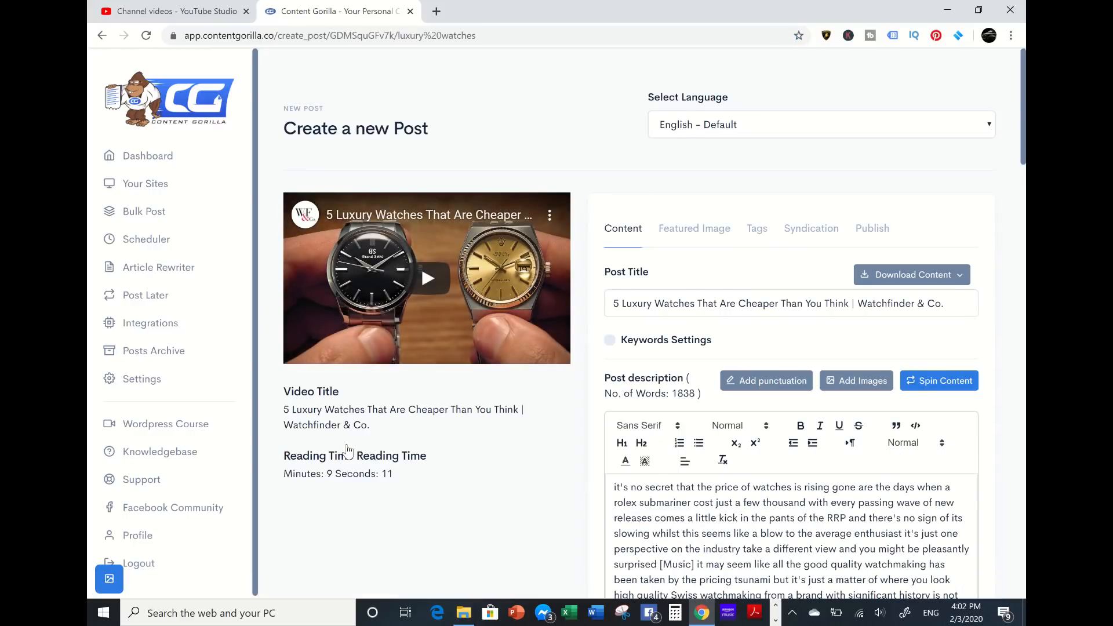
pyautogui.scroll(-3)
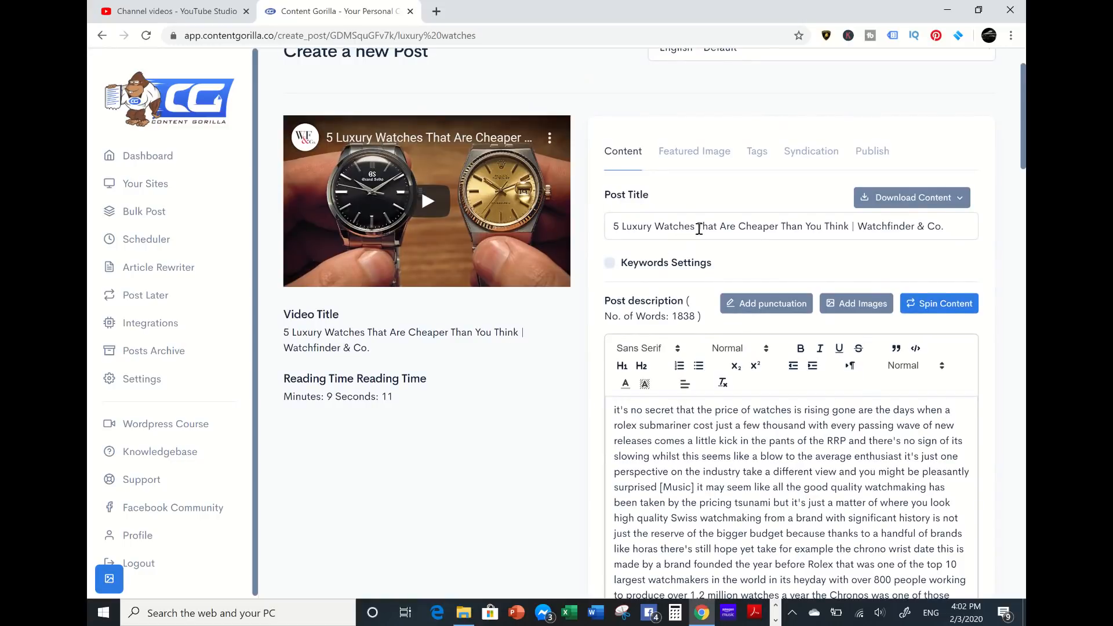
pyautogui.moveTo(744, 231)
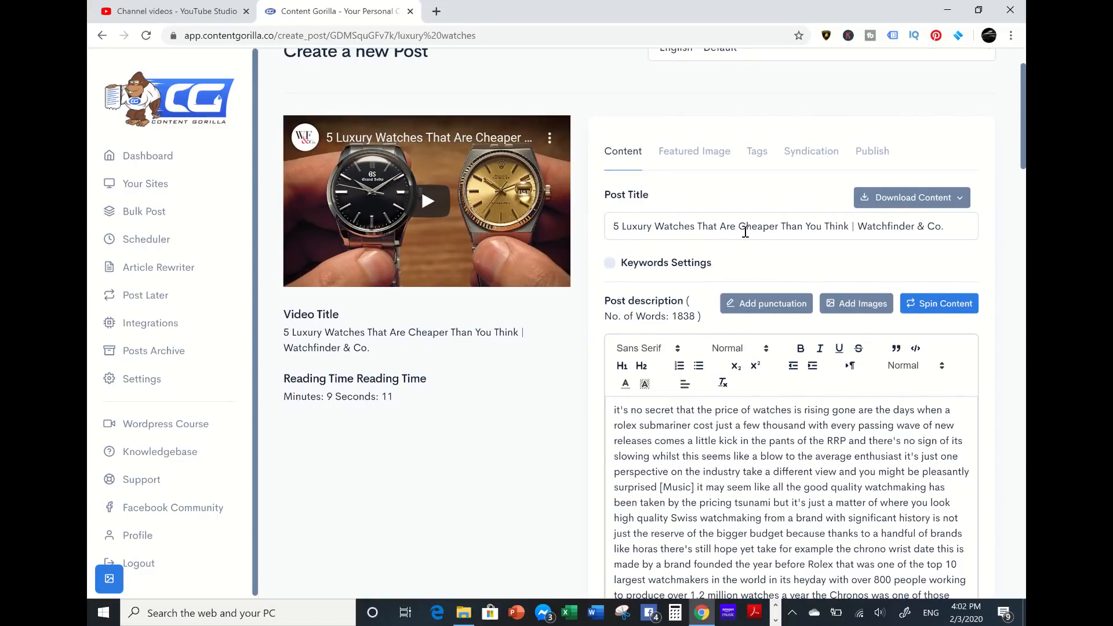
pyautogui.scroll(-3)
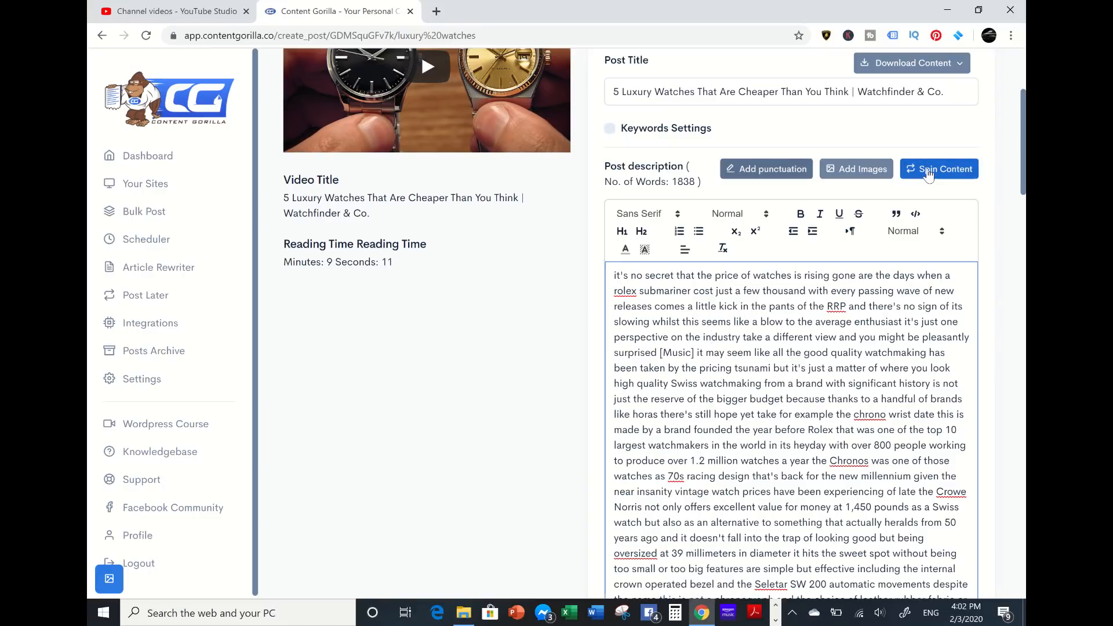
# Spin the whole post description into reworded text using Spin Content.
pyautogui.click(945, 169)
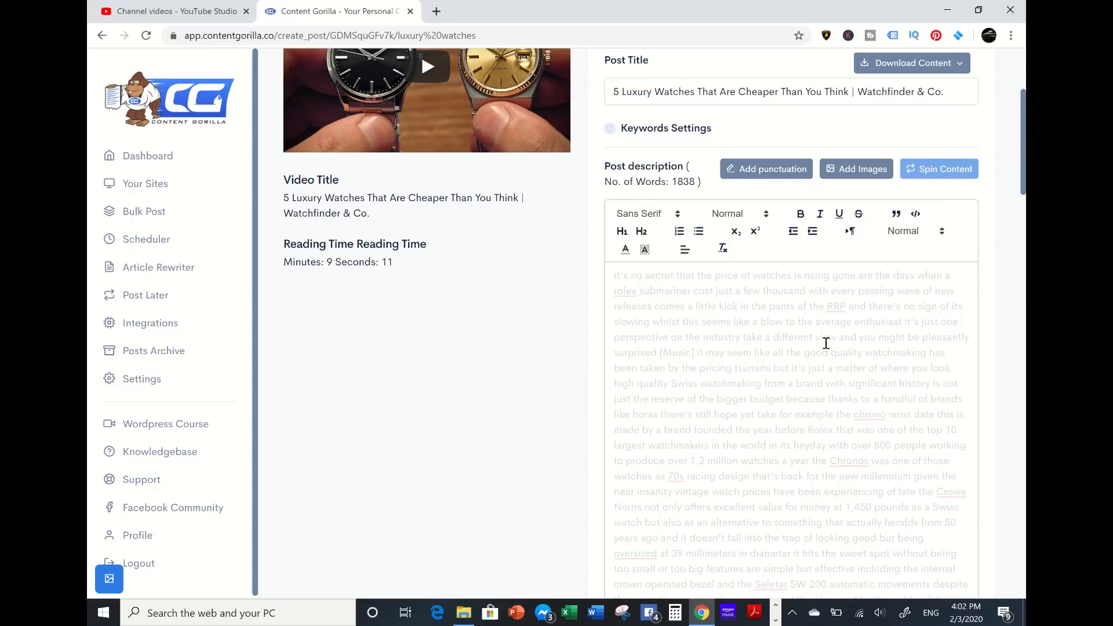
pyautogui.click(938, 169)
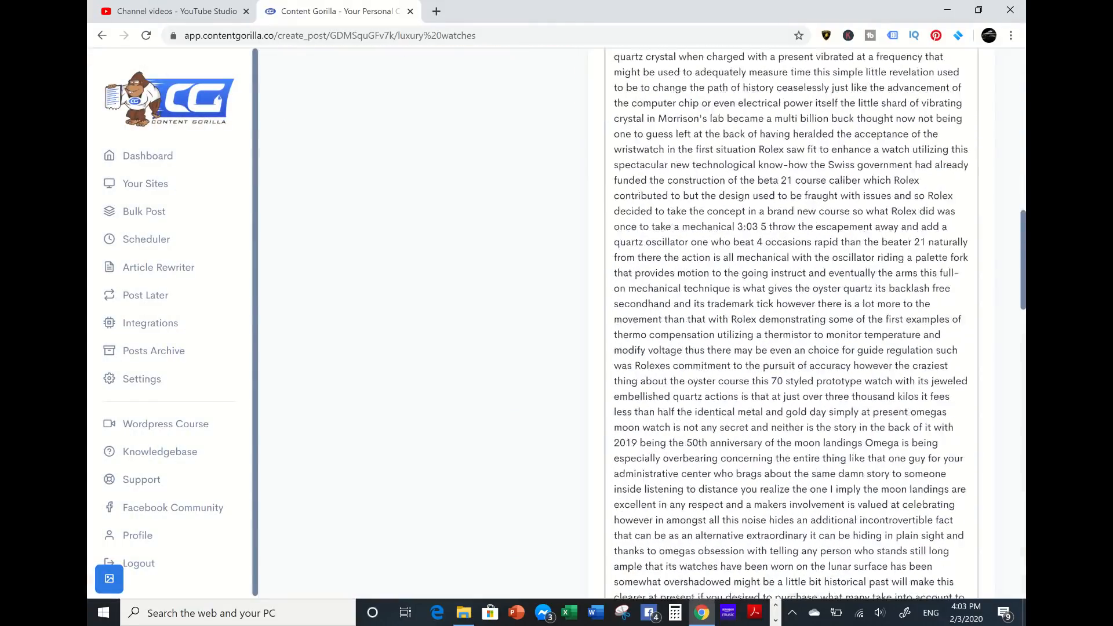
pyautogui.scroll(-3)
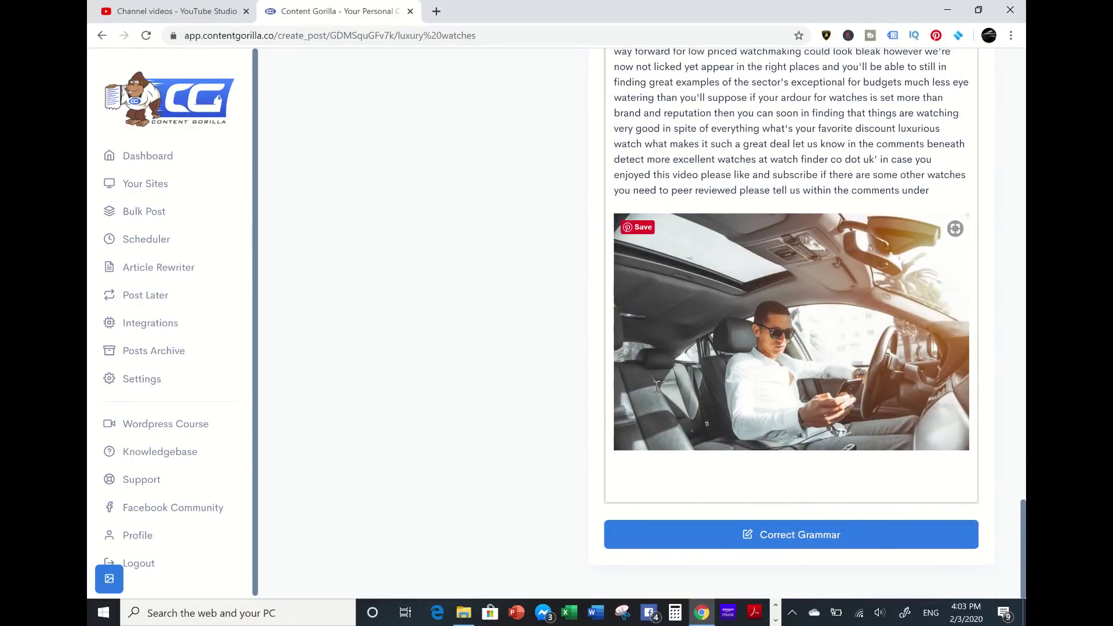
# Correct the grammar in the spun description and dismiss the confirmation popup.
pyautogui.click(791, 535)
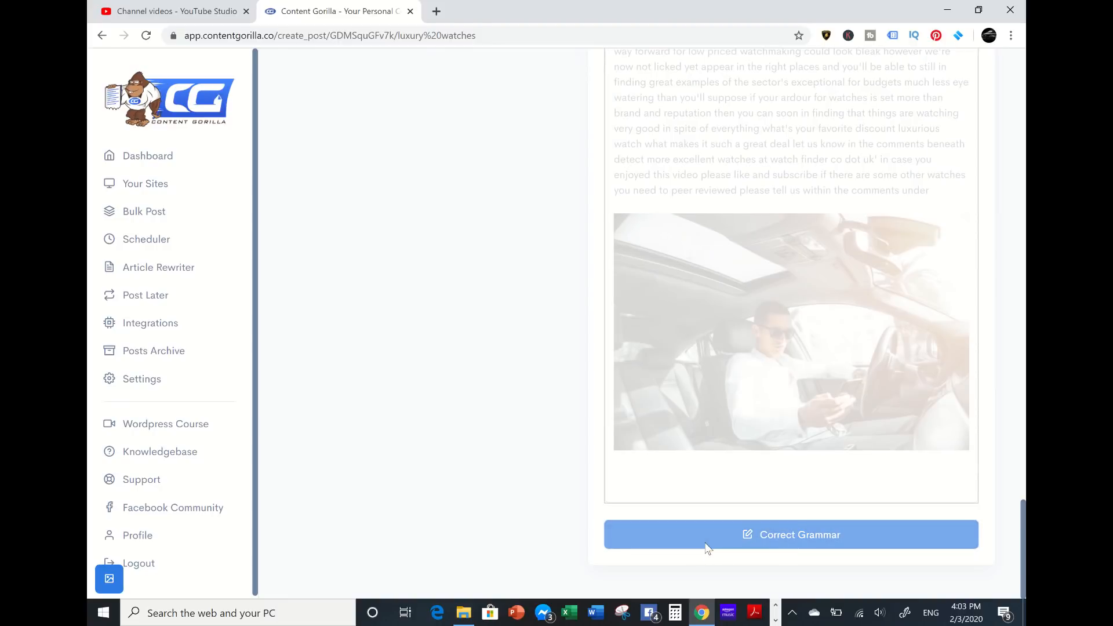
pyautogui.click(791, 534)
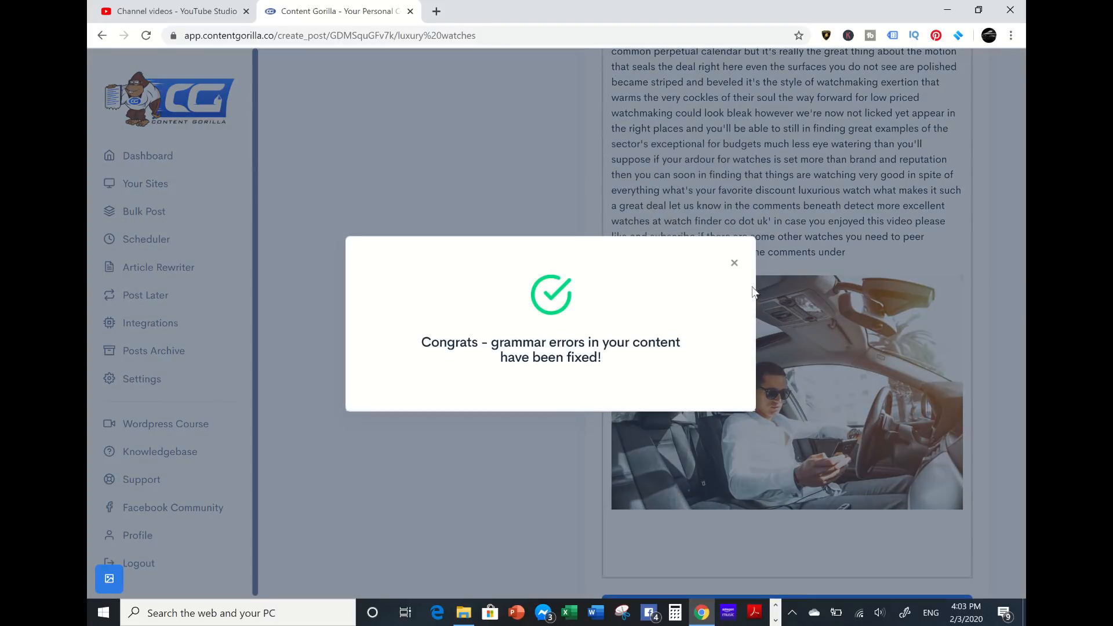
pyautogui.click(734, 262)
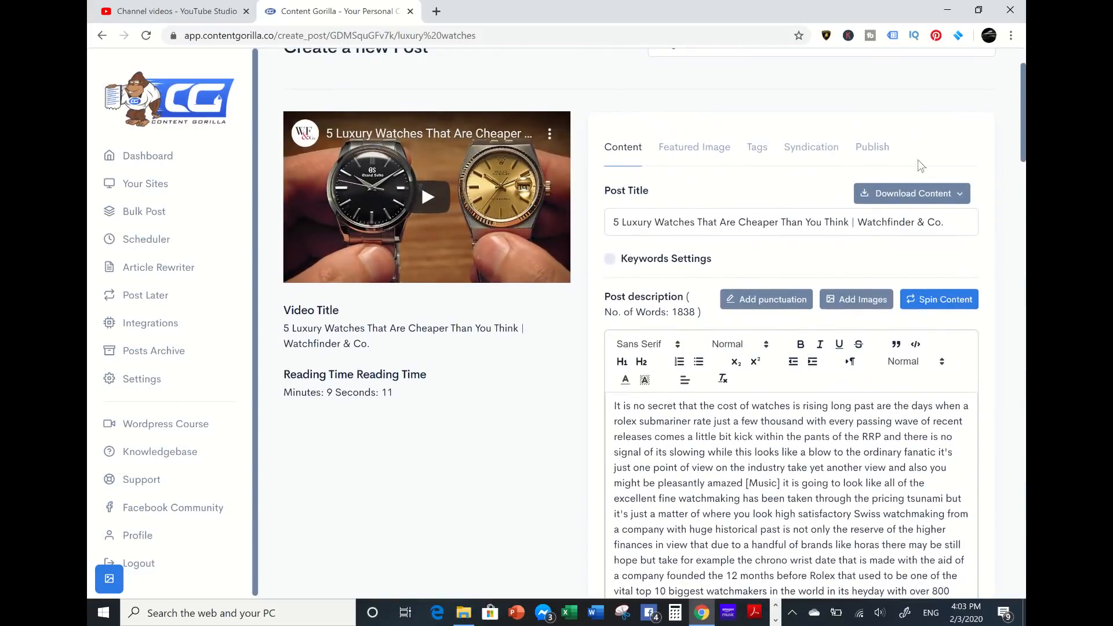
# Show the Download .TXT and Download .PDF options for the post content.
pyautogui.click(911, 192)
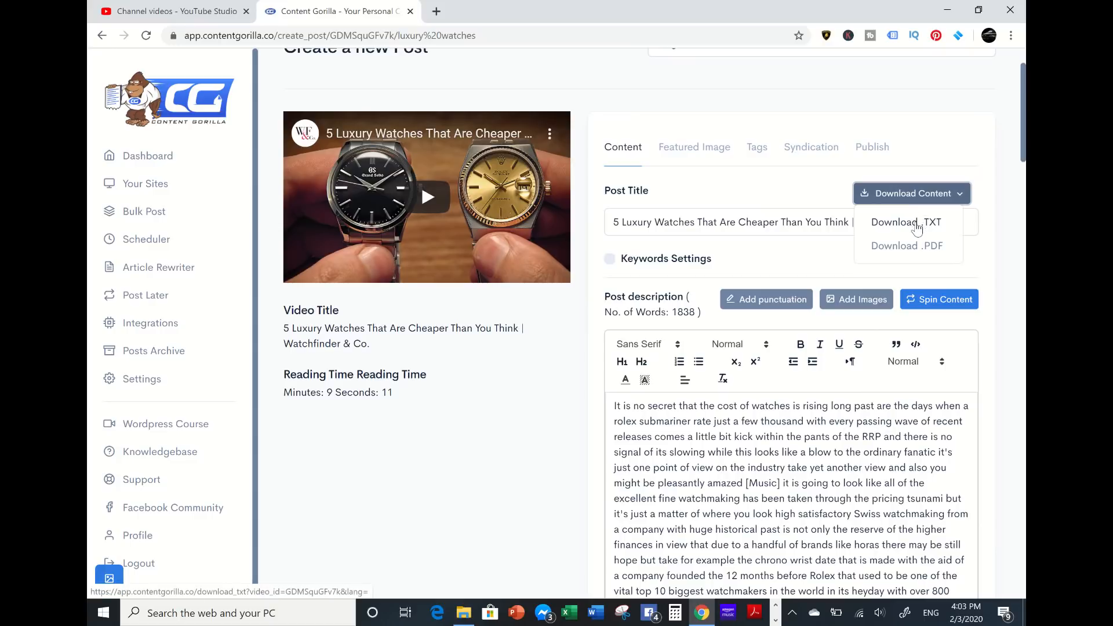
pyautogui.moveTo(832, 267)
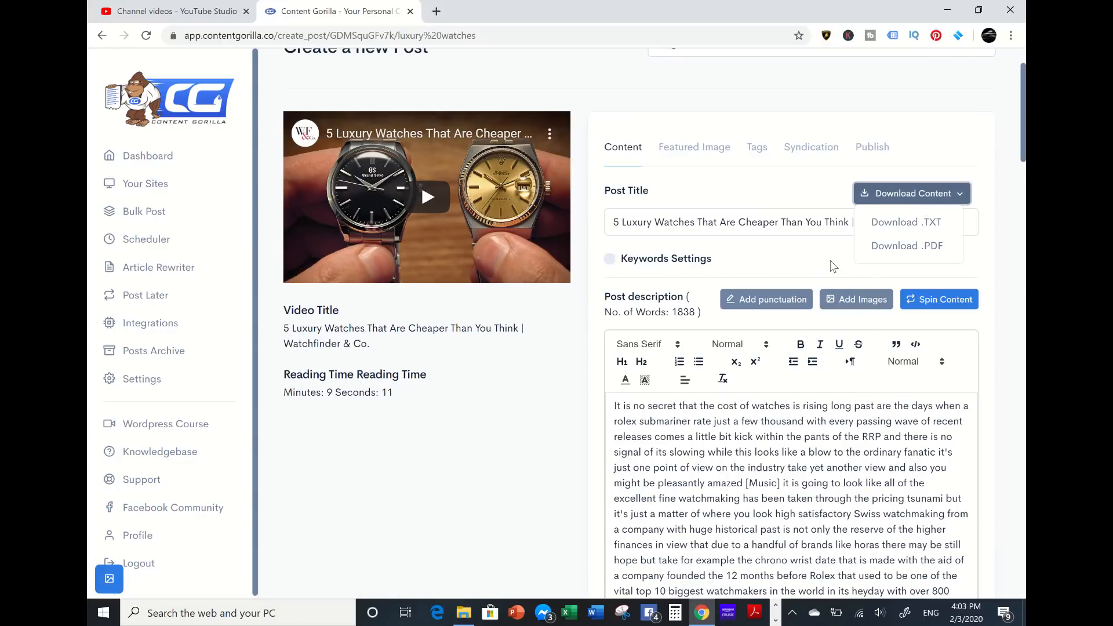
pyautogui.moveTo(682, 152)
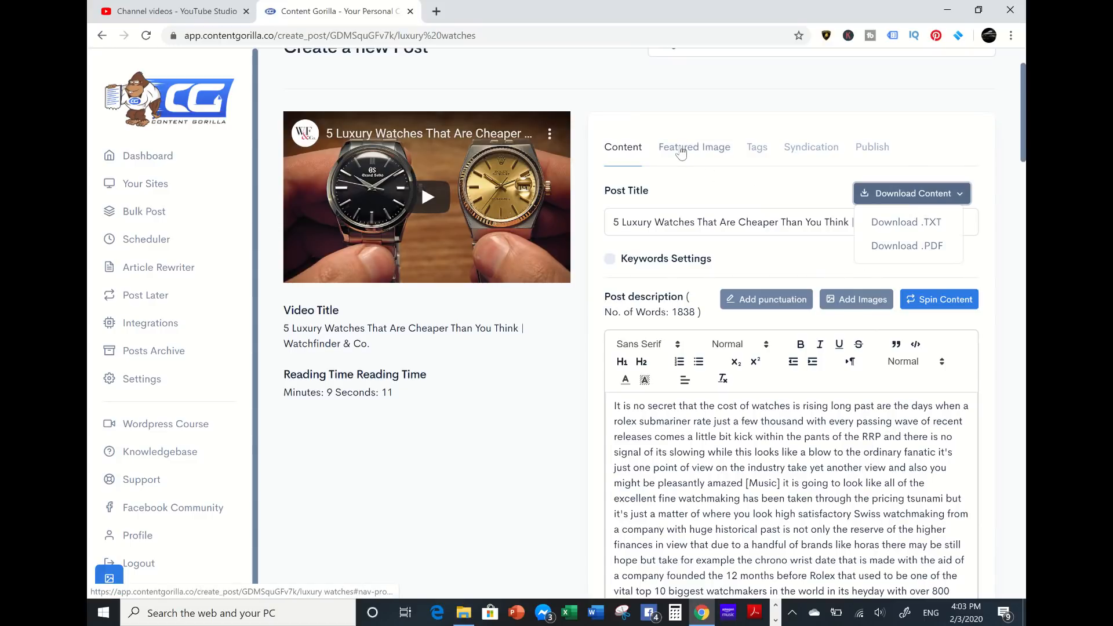
# Review the featured watch image and auto-filled tags, then view the PRO-only Syndication section.
pyautogui.click(693, 147)
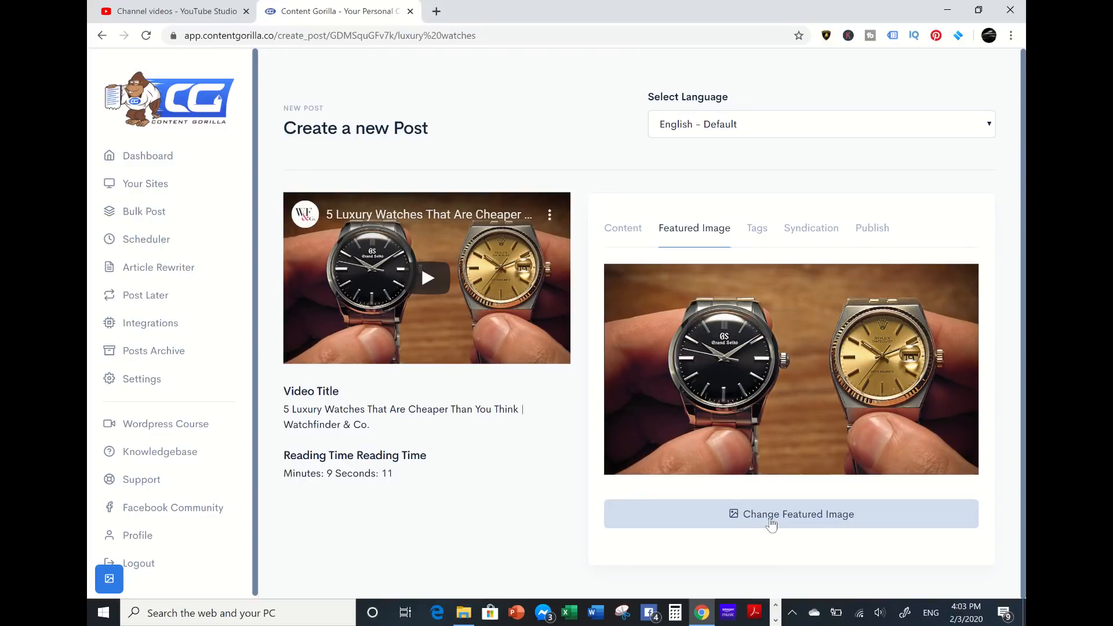
pyautogui.moveTo(750, 241)
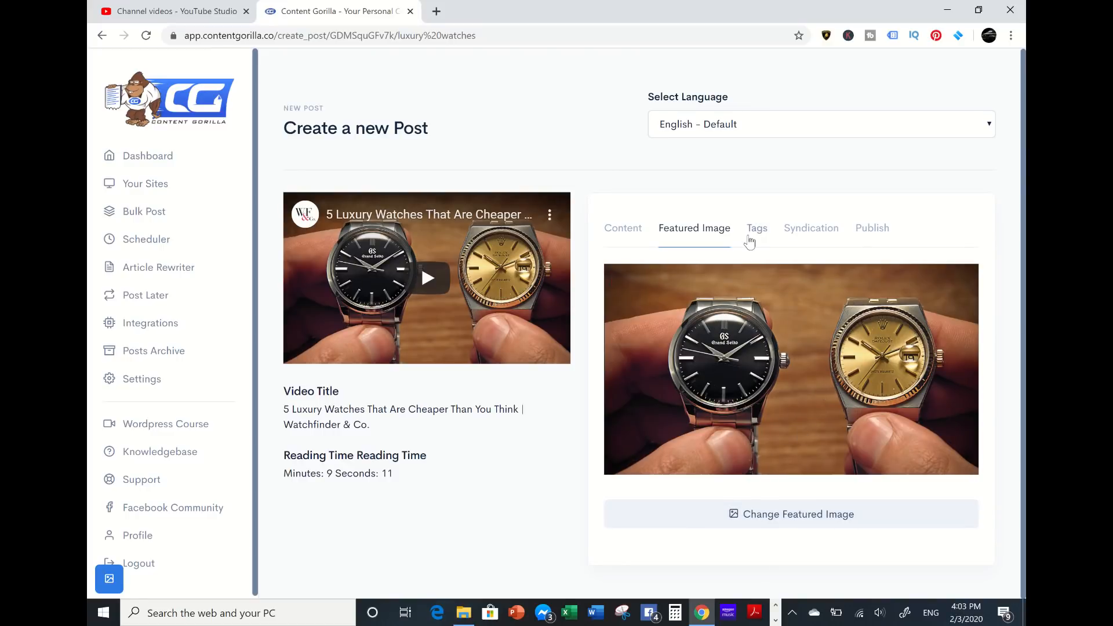
pyautogui.click(756, 228)
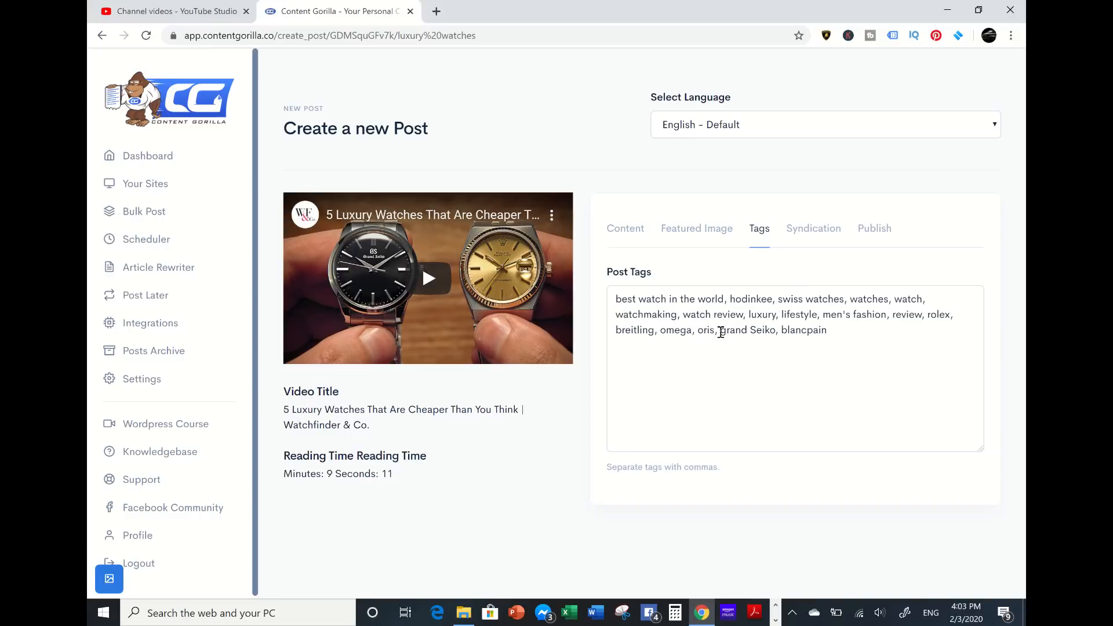
pyautogui.moveTo(810, 232)
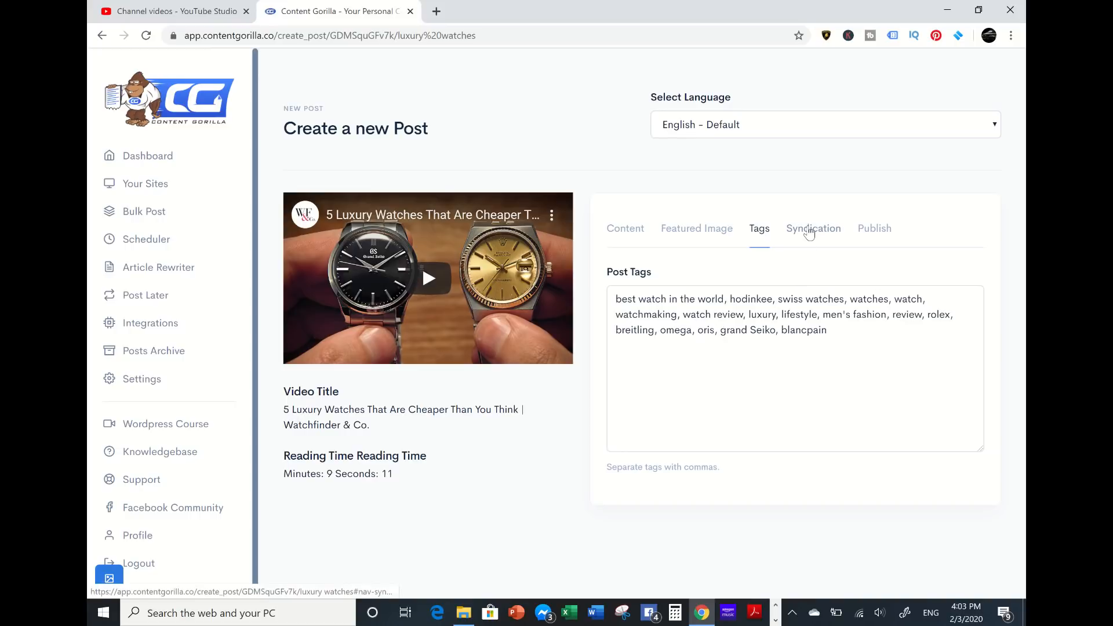
pyautogui.click(814, 228)
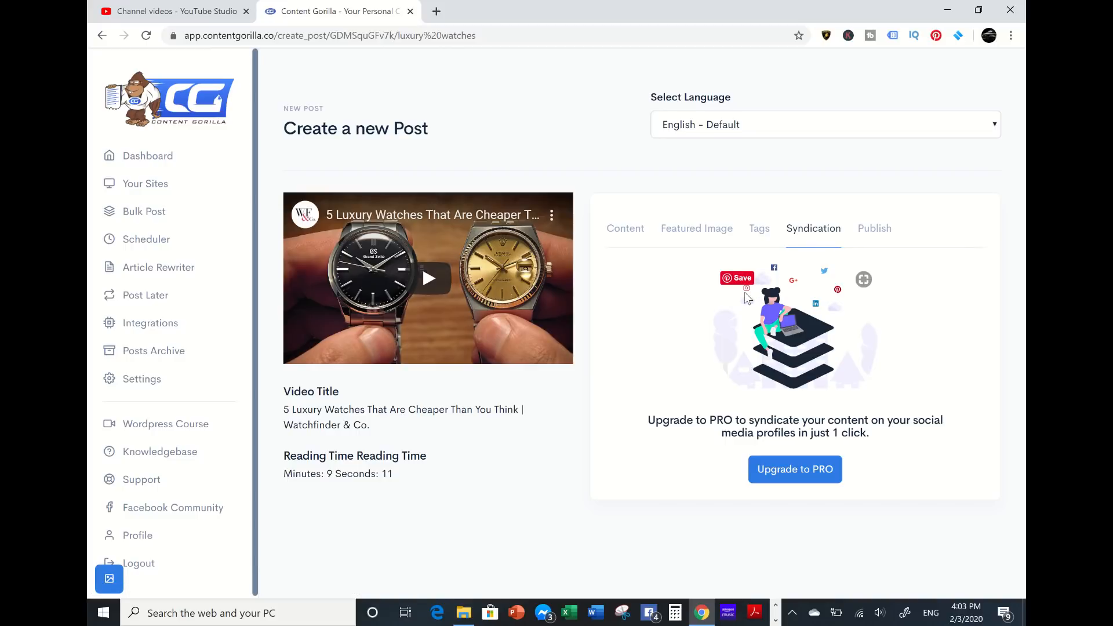
pyautogui.moveTo(770, 272)
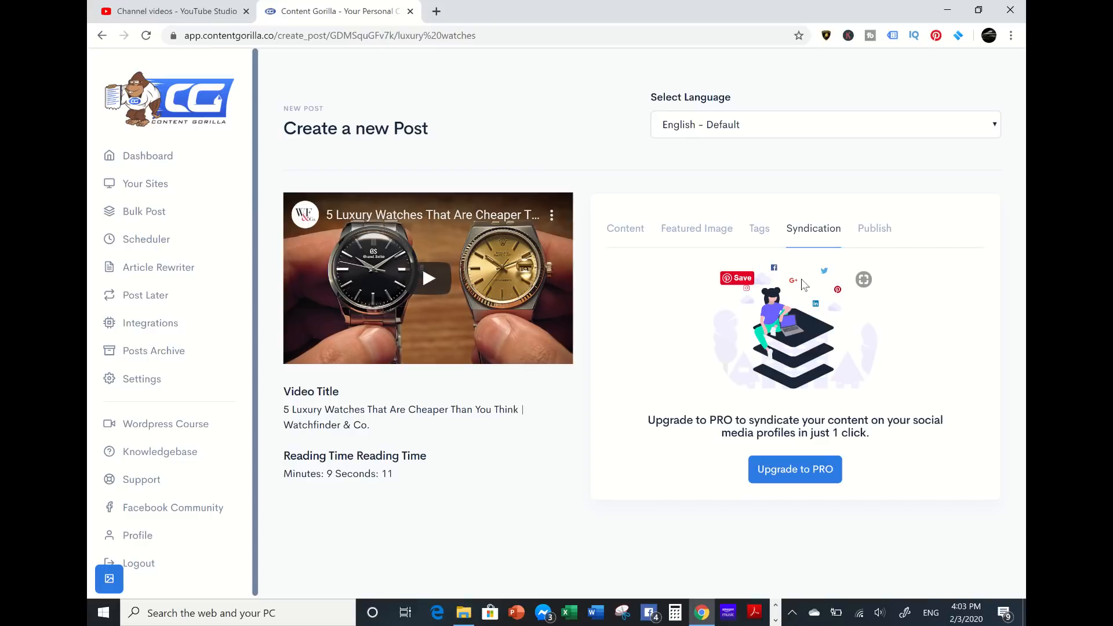
pyautogui.moveTo(838, 294)
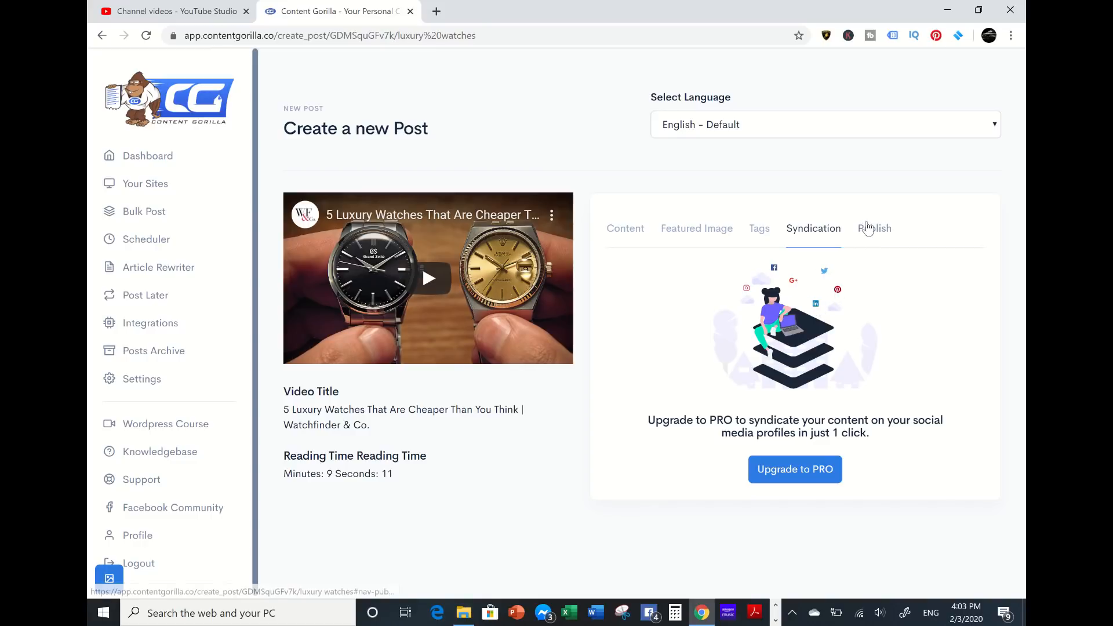
# In Publish settings, tick 'Include video in posts' and cancel the Add New Category form.
pyautogui.click(874, 229)
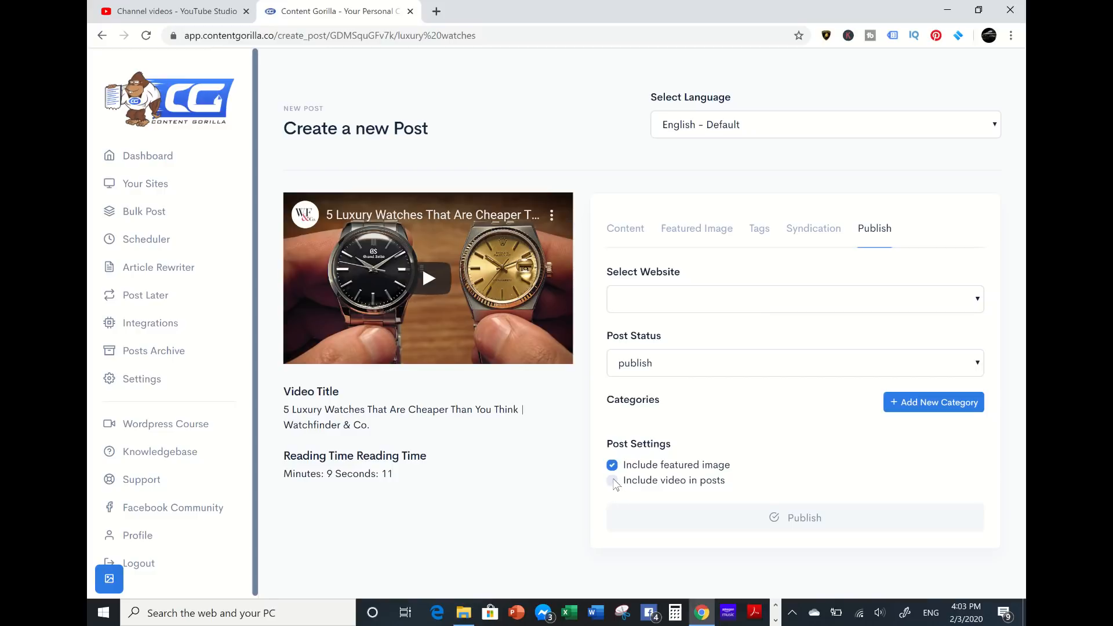
pyautogui.click(612, 480)
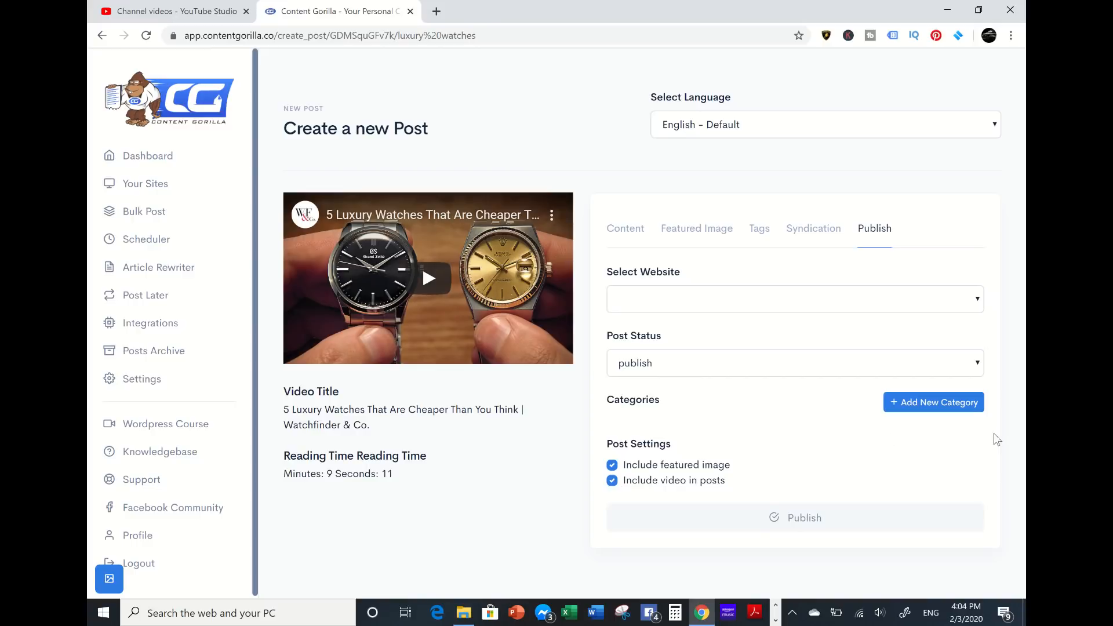
pyautogui.click(933, 402)
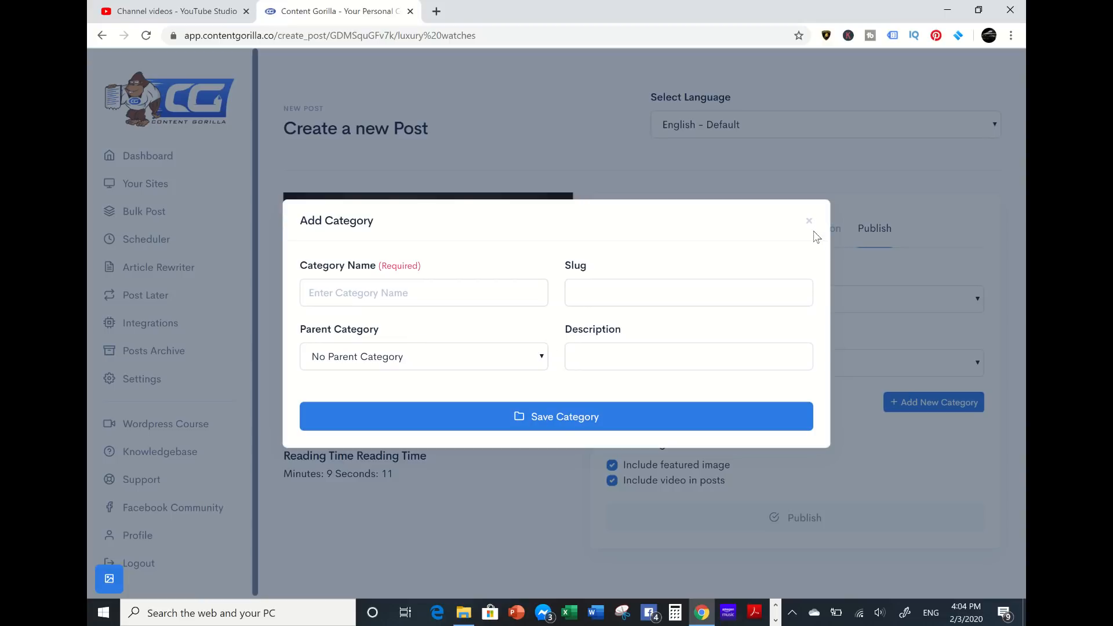
pyautogui.click(809, 220)
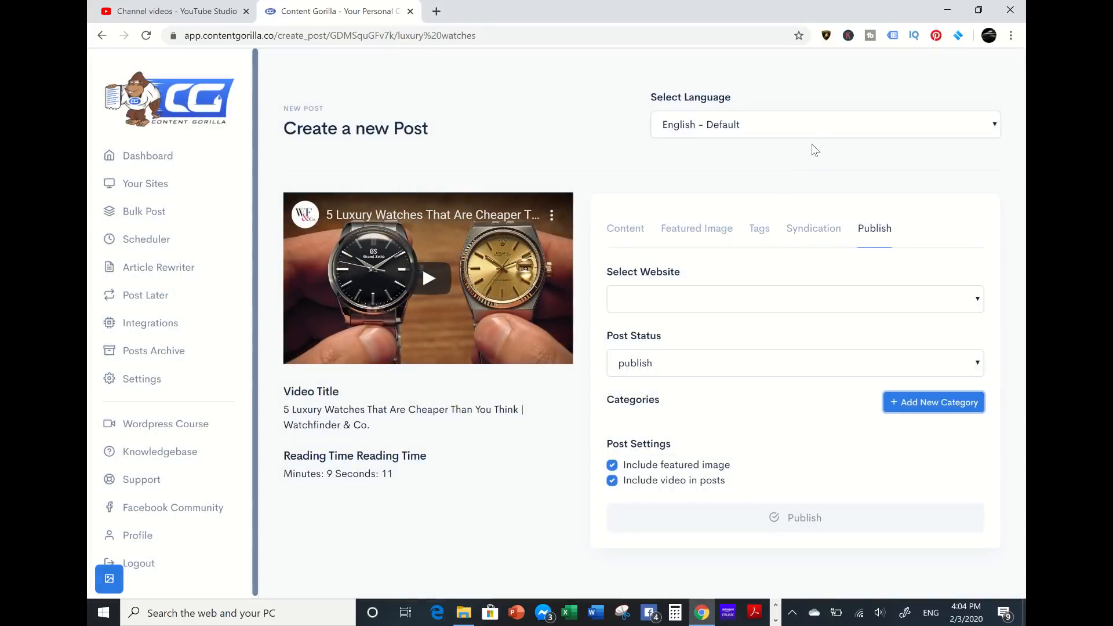
# Keep 'English - Default' as the post language and return to the Content section.
pyautogui.click(826, 125)
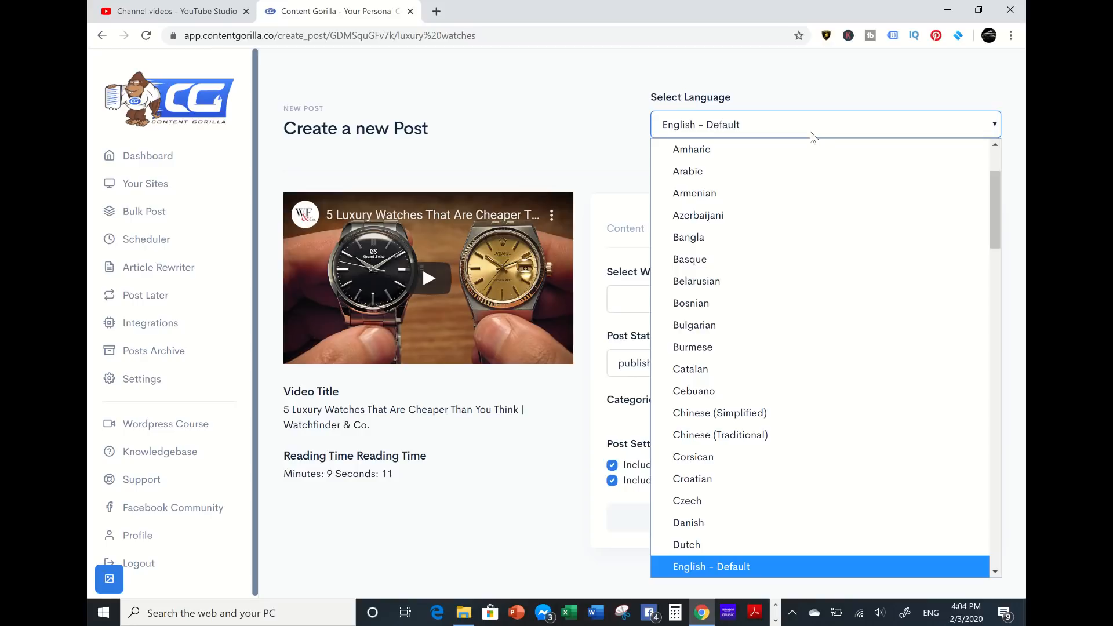
pyautogui.moveTo(667, 130)
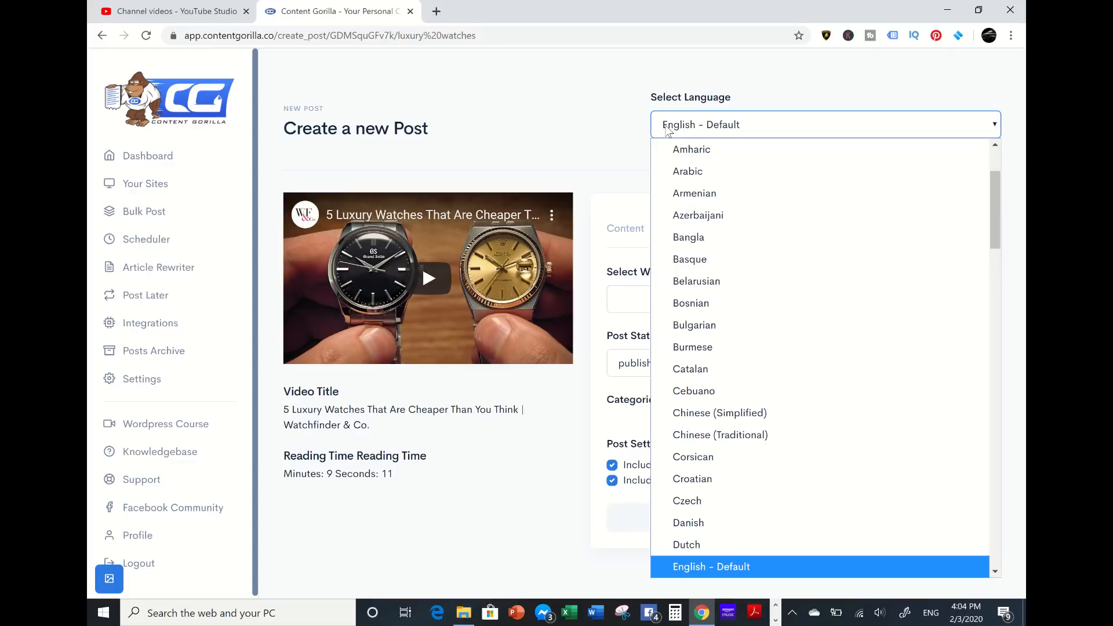
pyautogui.click(711, 565)
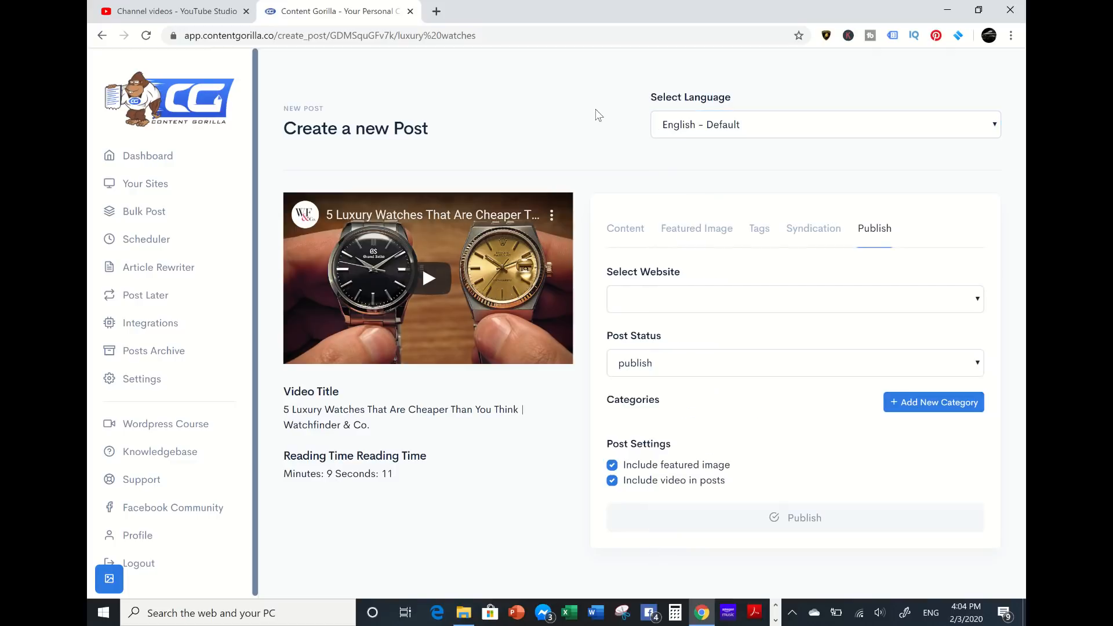
pyautogui.click(623, 228)
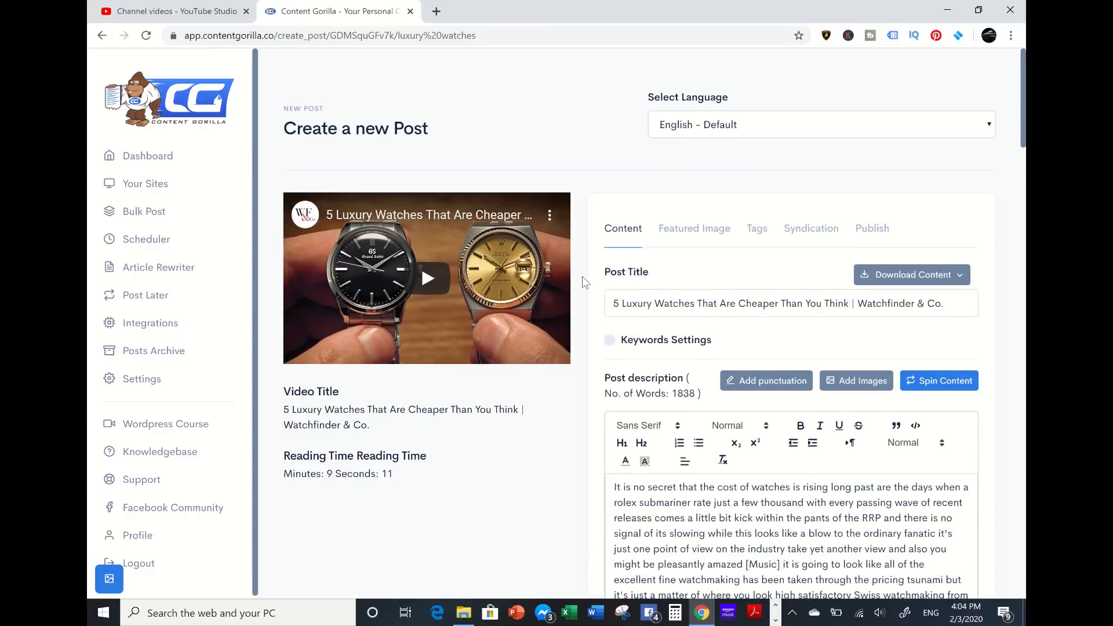
pyautogui.moveTo(208, 109)
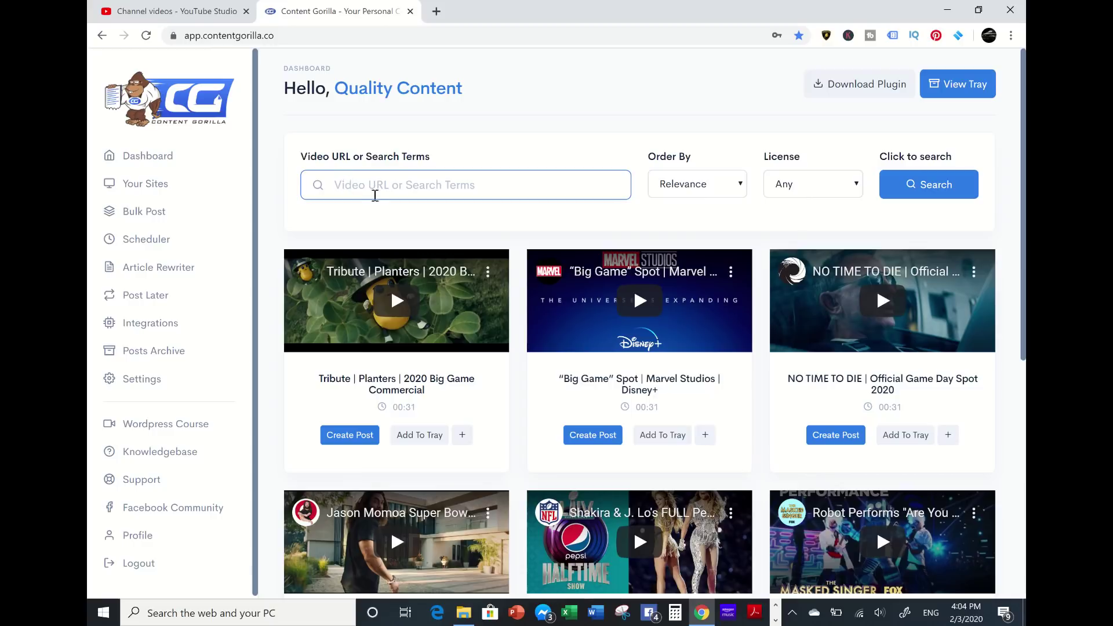
# Start entering a new search term ('dd') into the dashboard's video search box.
pyautogui.write('dd')
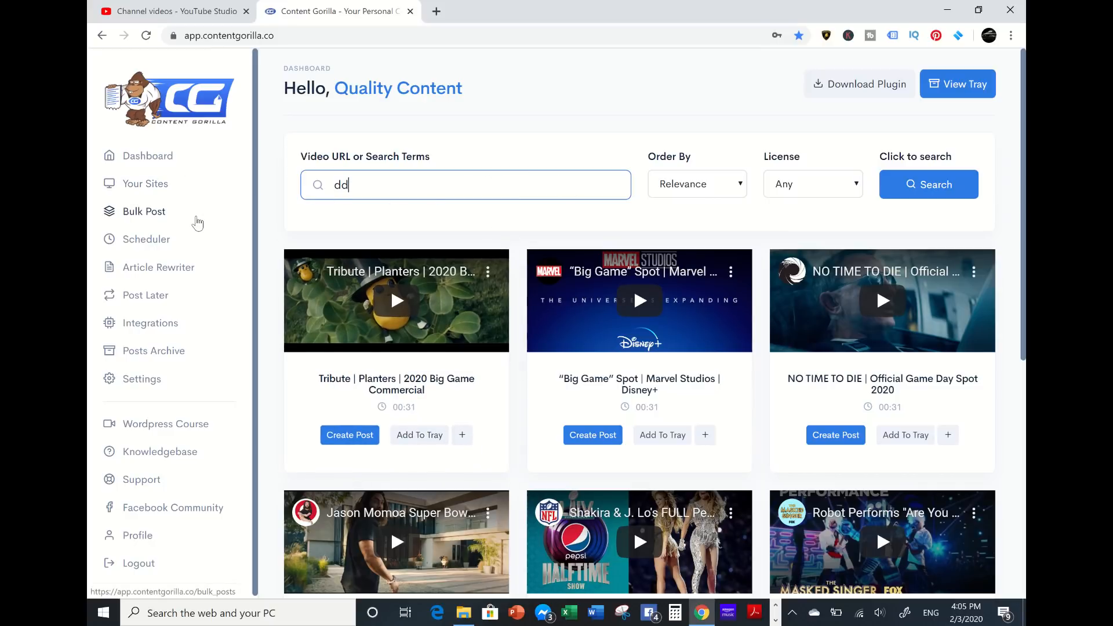
pyautogui.moveTo(164, 186)
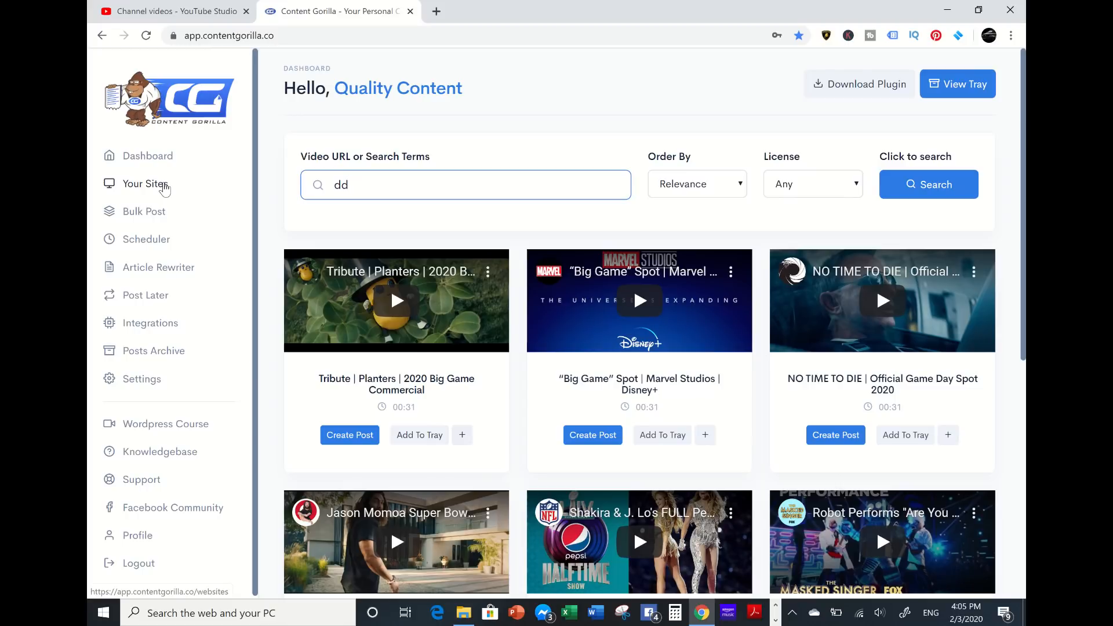
pyautogui.moveTo(144, 218)
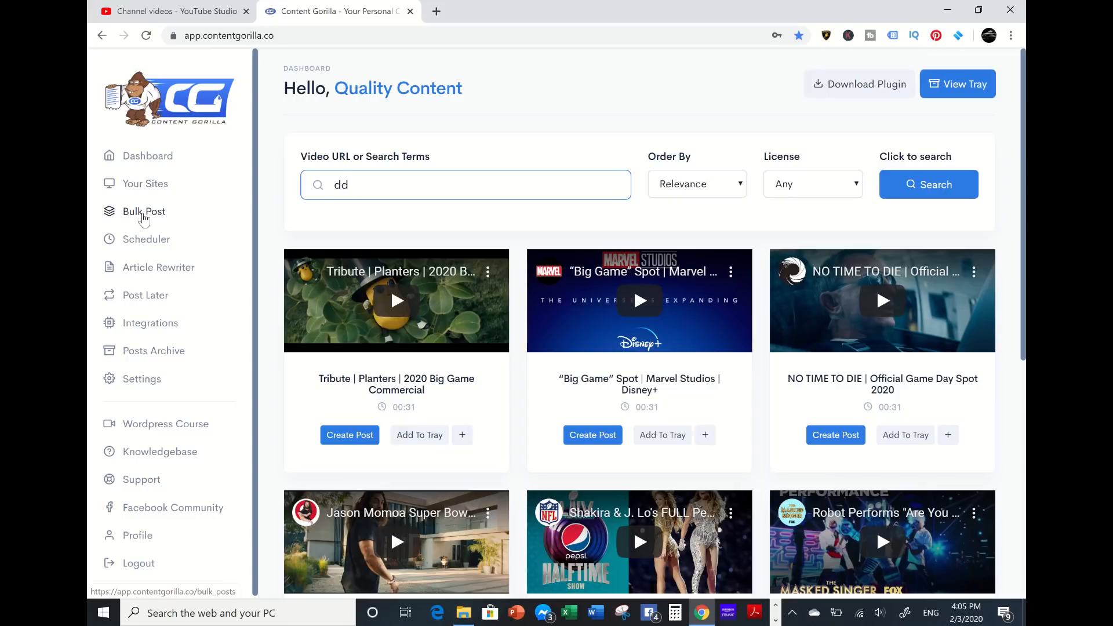
pyautogui.moveTo(140, 276)
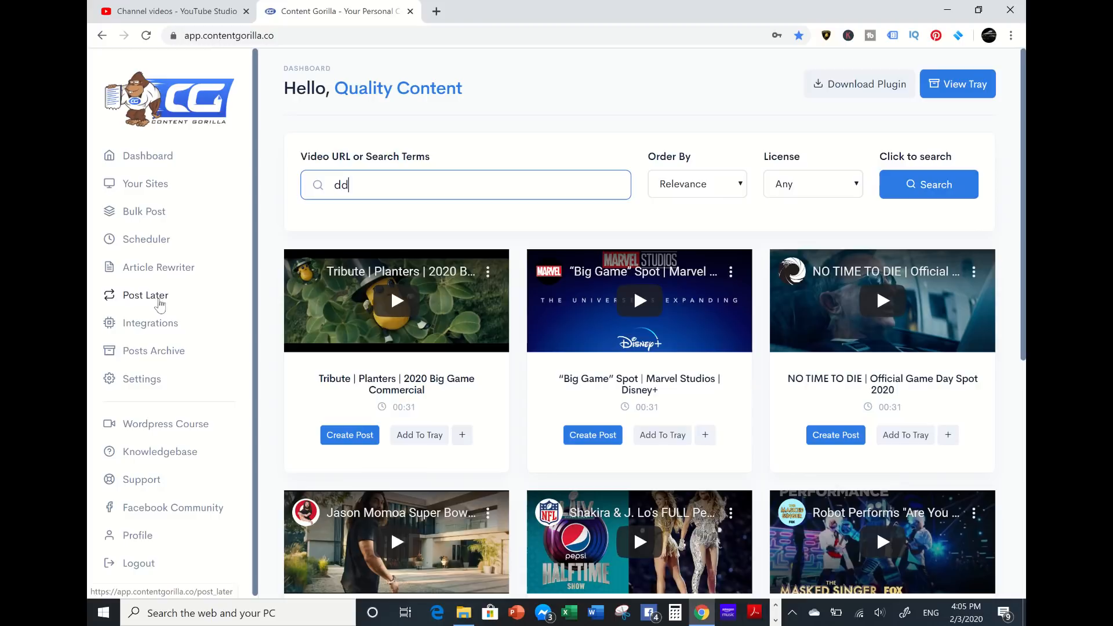
pyautogui.moveTo(184, 356)
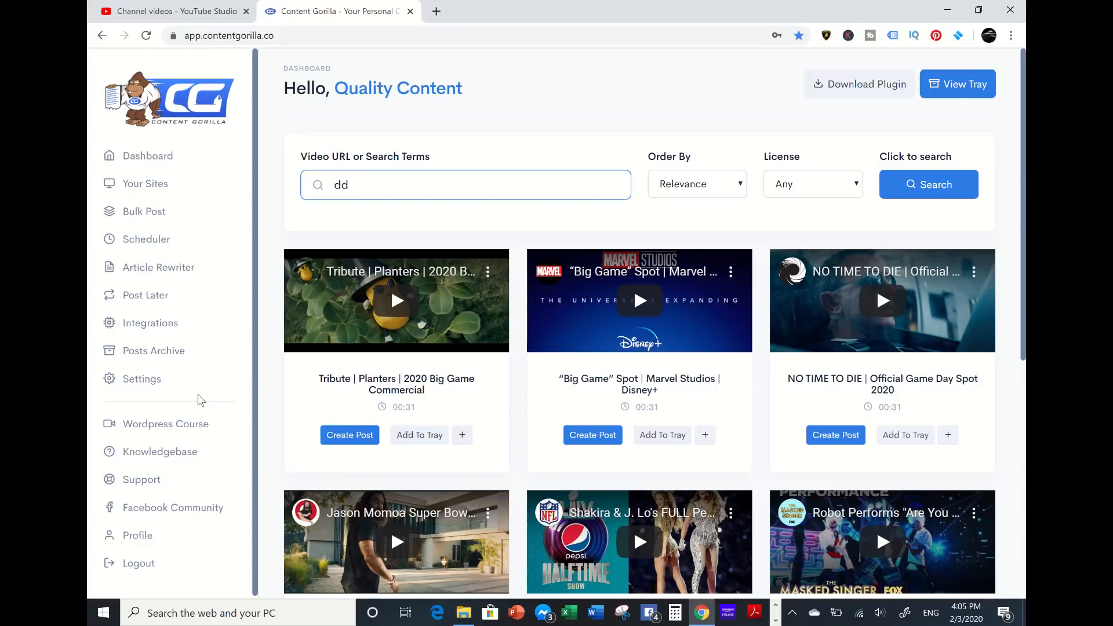
pyautogui.moveTo(175, 422)
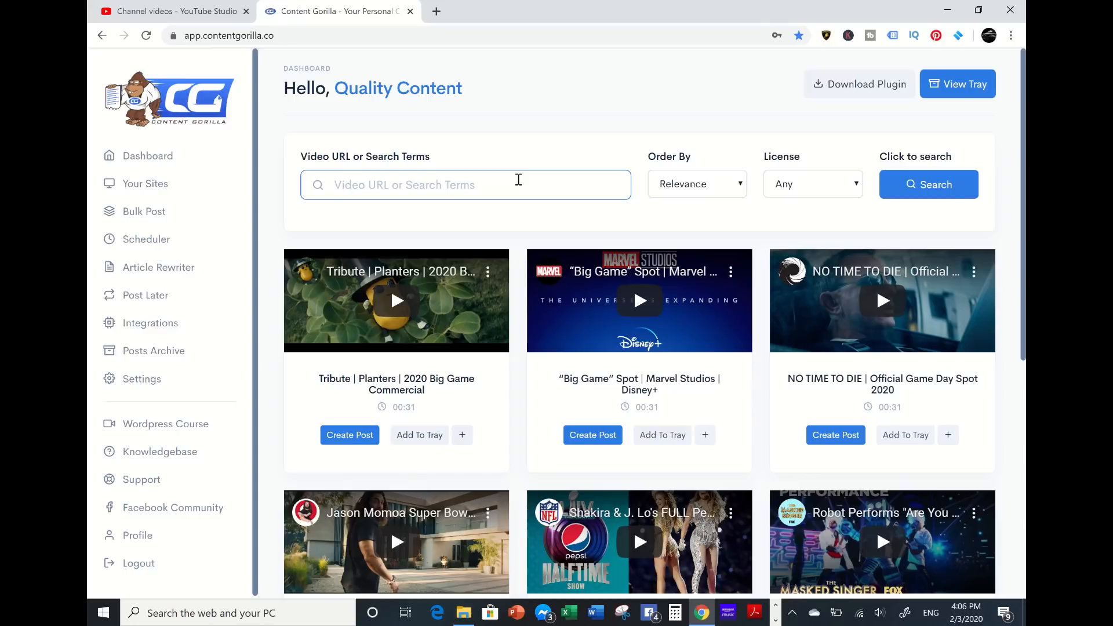
pyautogui.click(465, 184)
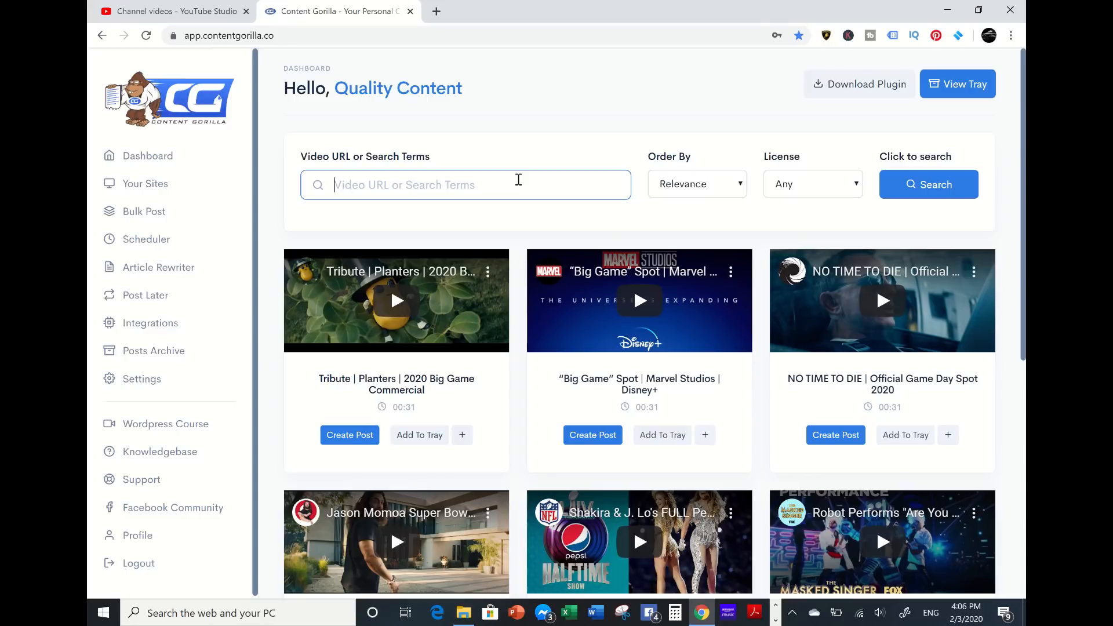